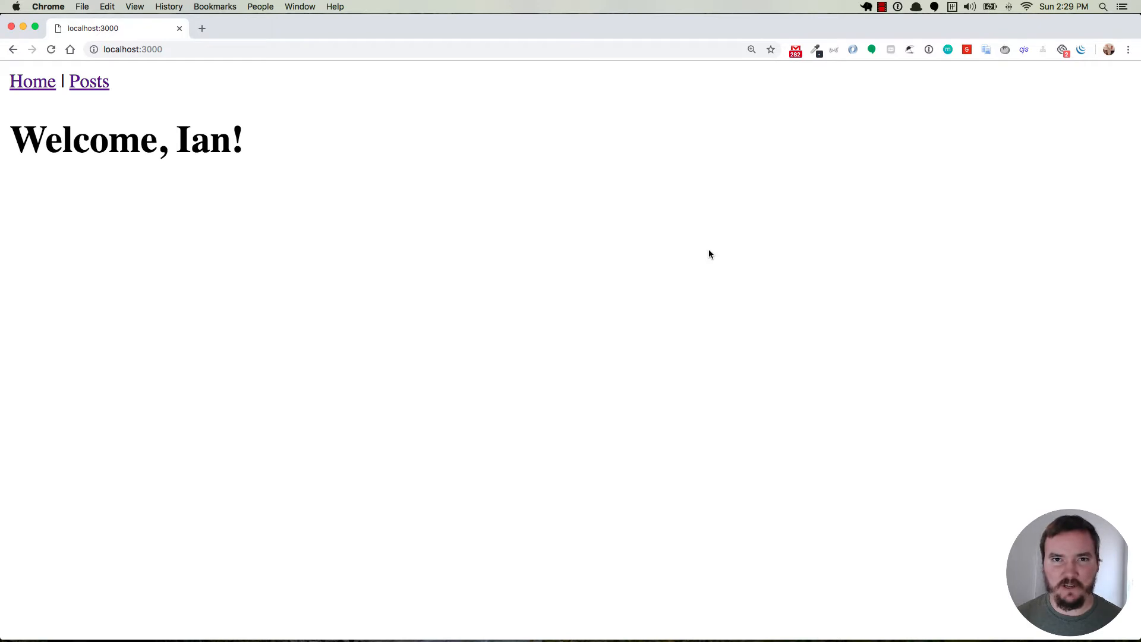
{"action": "mouse_move", "coordinate": [310, 257]}
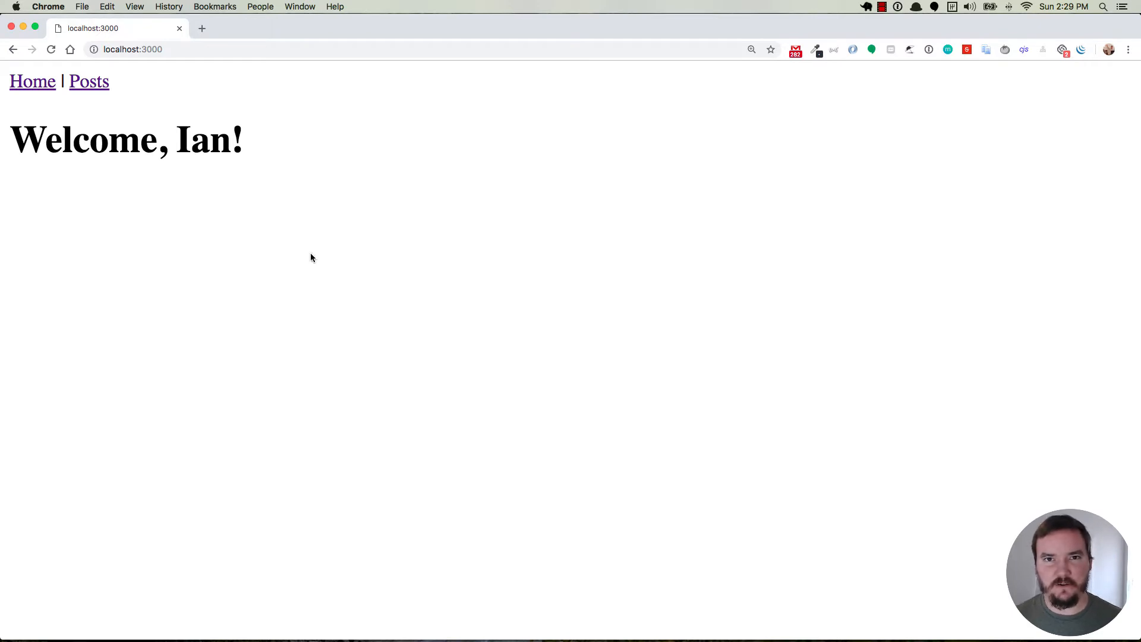
{"action": "mouse_move", "coordinate": [151, 181]}
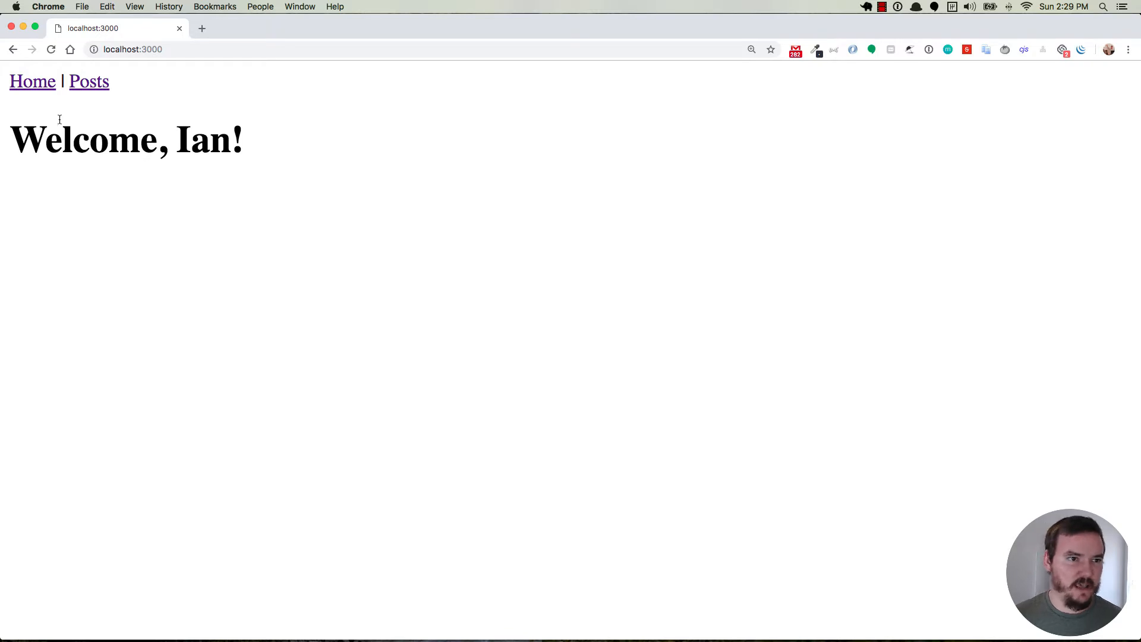
{"action": "mouse_move", "coordinate": [89, 82]}
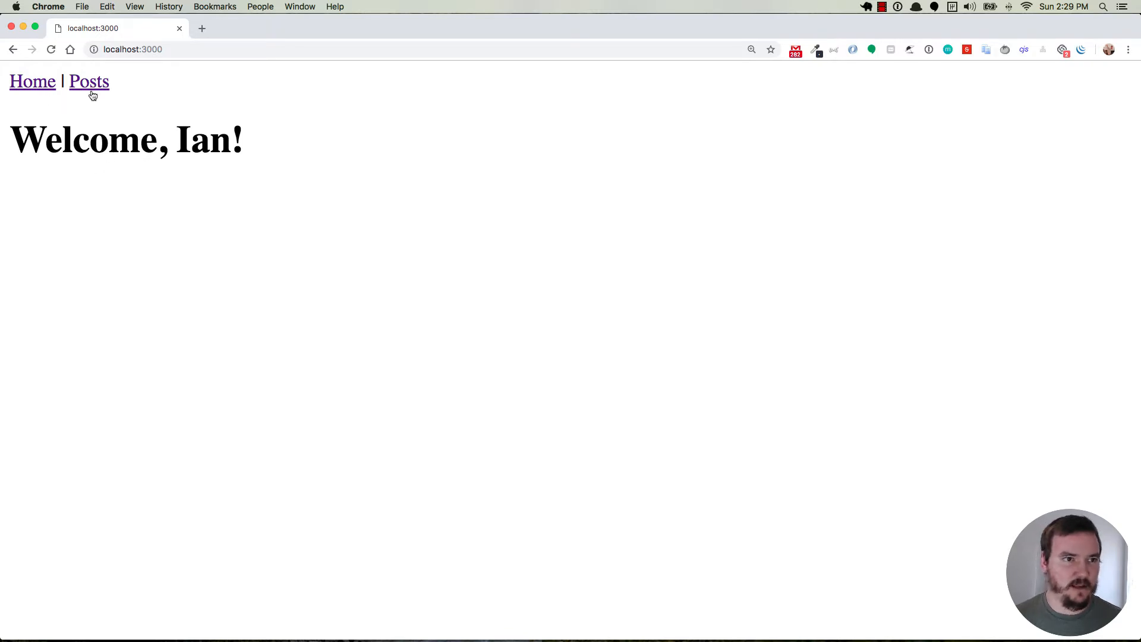
Step: Browse from the posts list to Hello world's edit form, then back to the Foo Bar post
{"action": "left_click", "coordinate": [88, 81]}
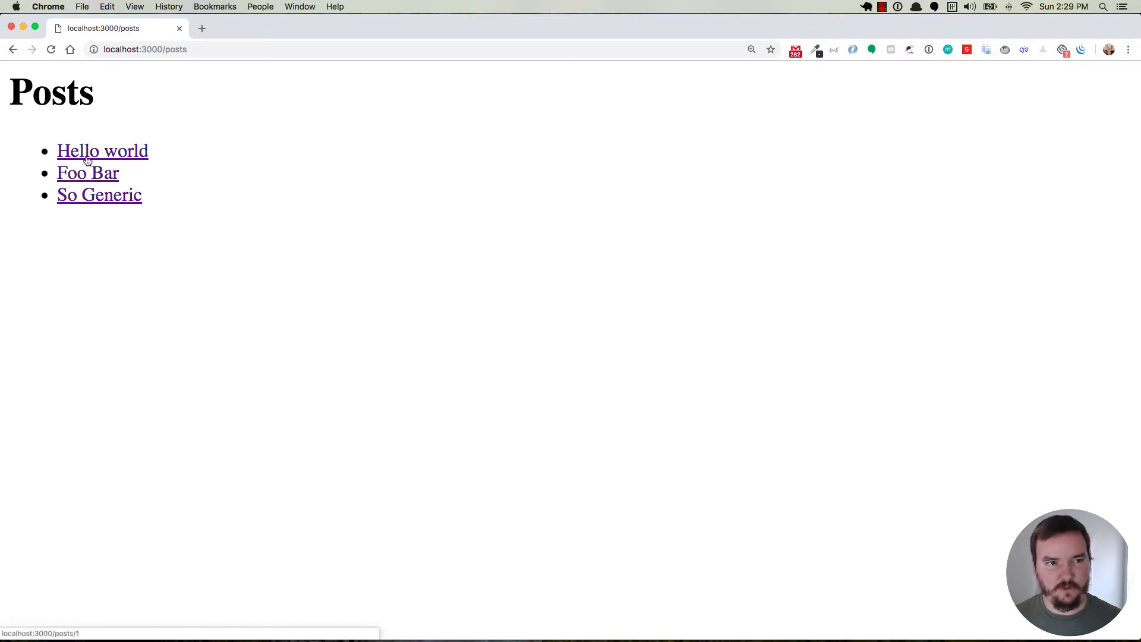
{"action": "left_click", "coordinate": [102, 151]}
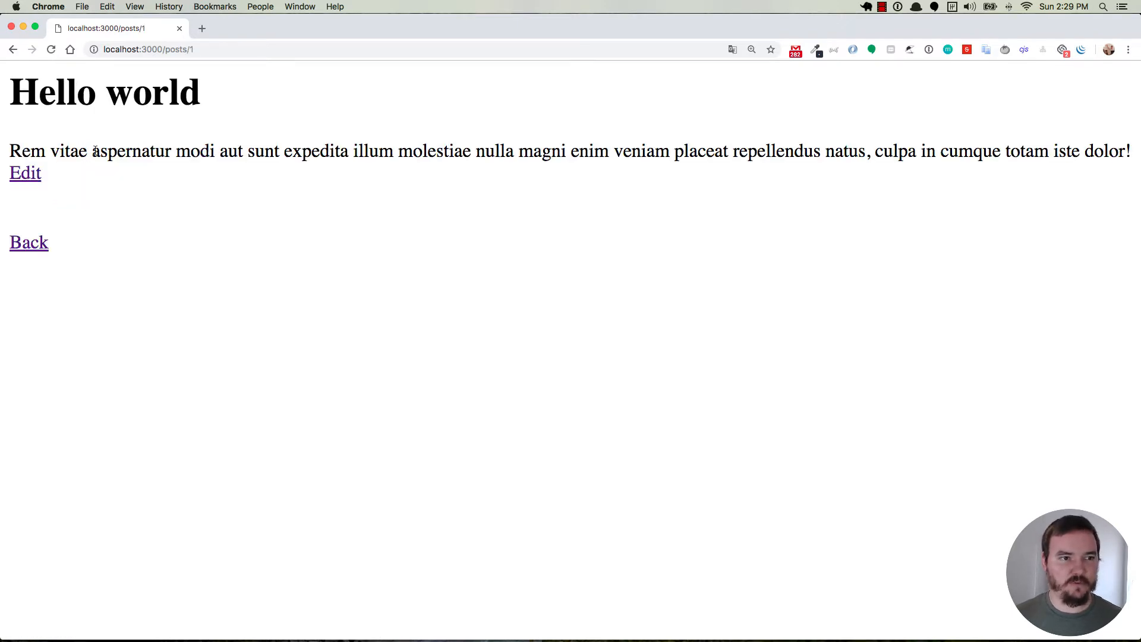
{"action": "left_click", "coordinate": [25, 173]}
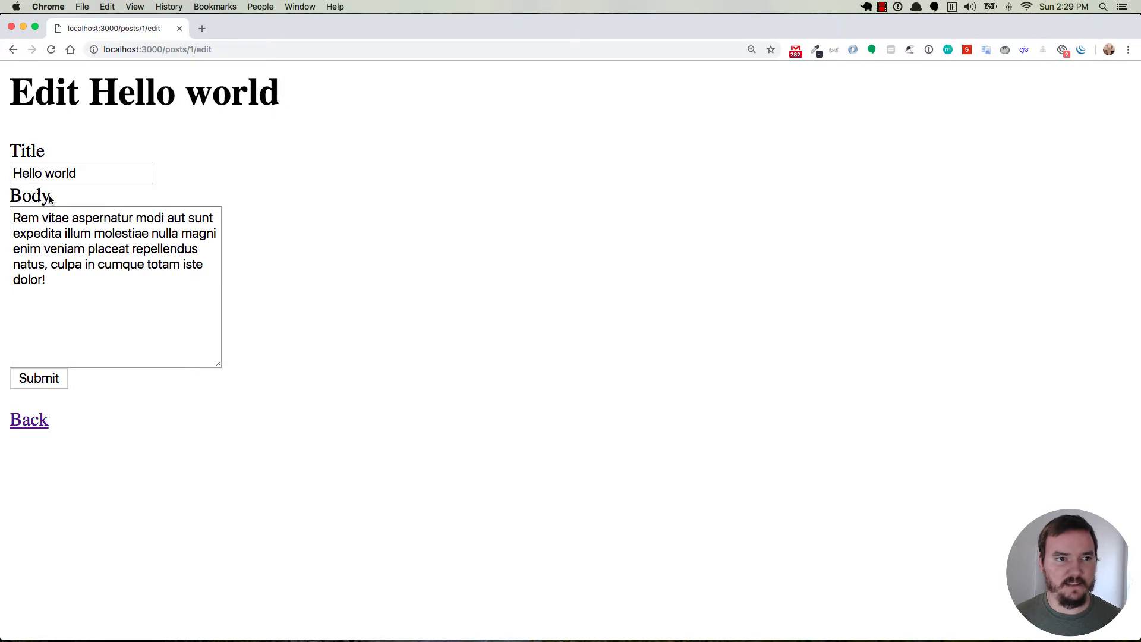
{"action": "mouse_move", "coordinate": [48, 406]}
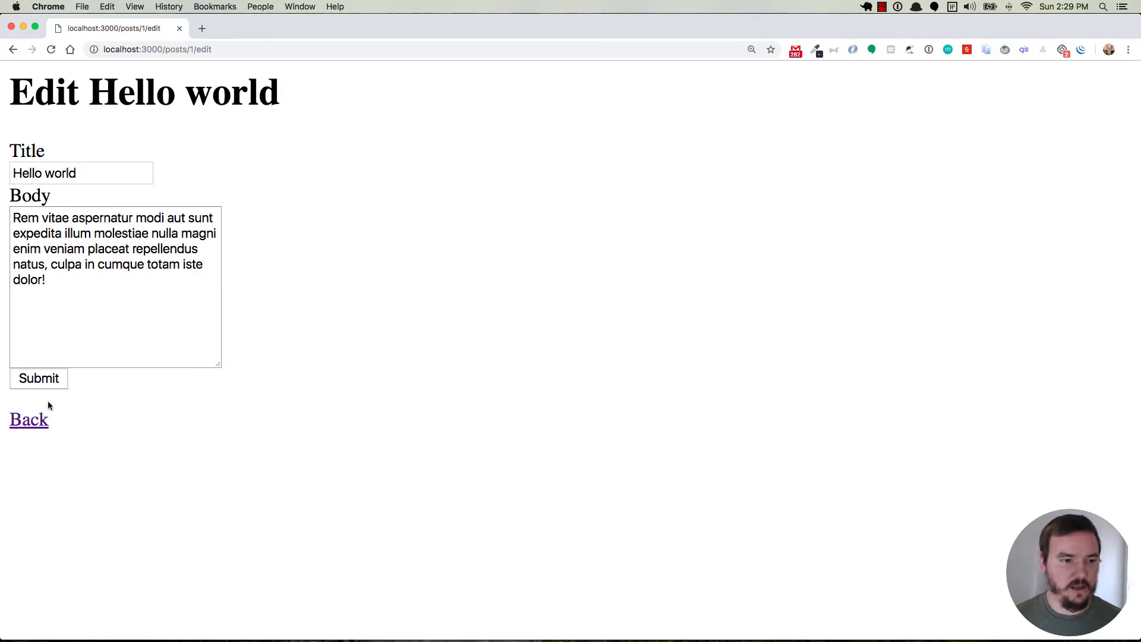
{"action": "left_click", "coordinate": [29, 420]}
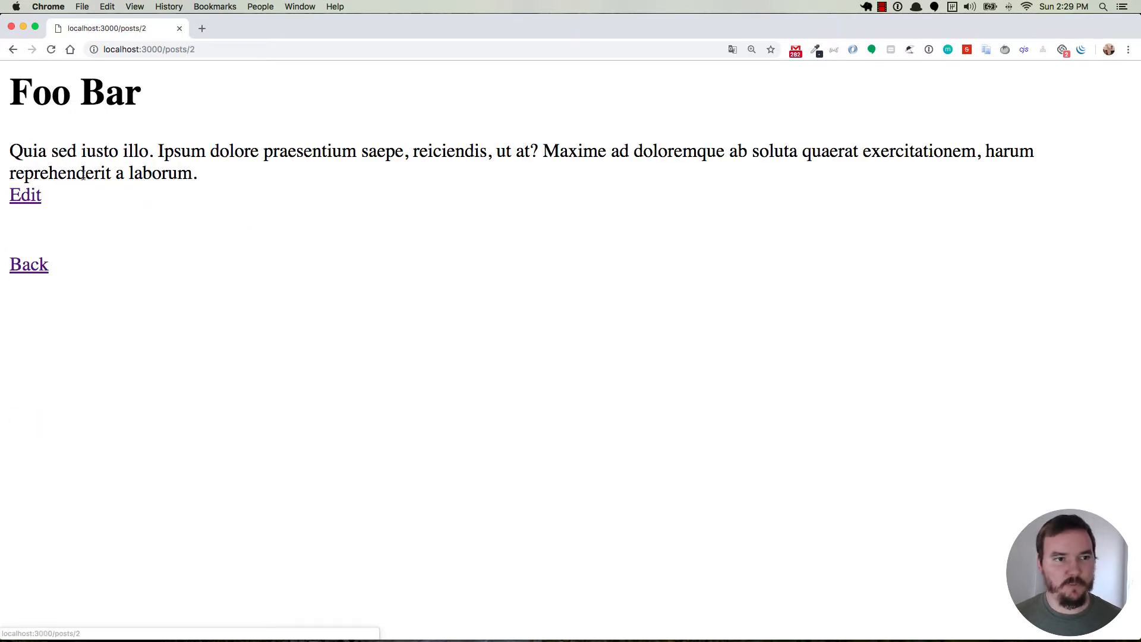
{"action": "left_click", "coordinate": [25, 195]}
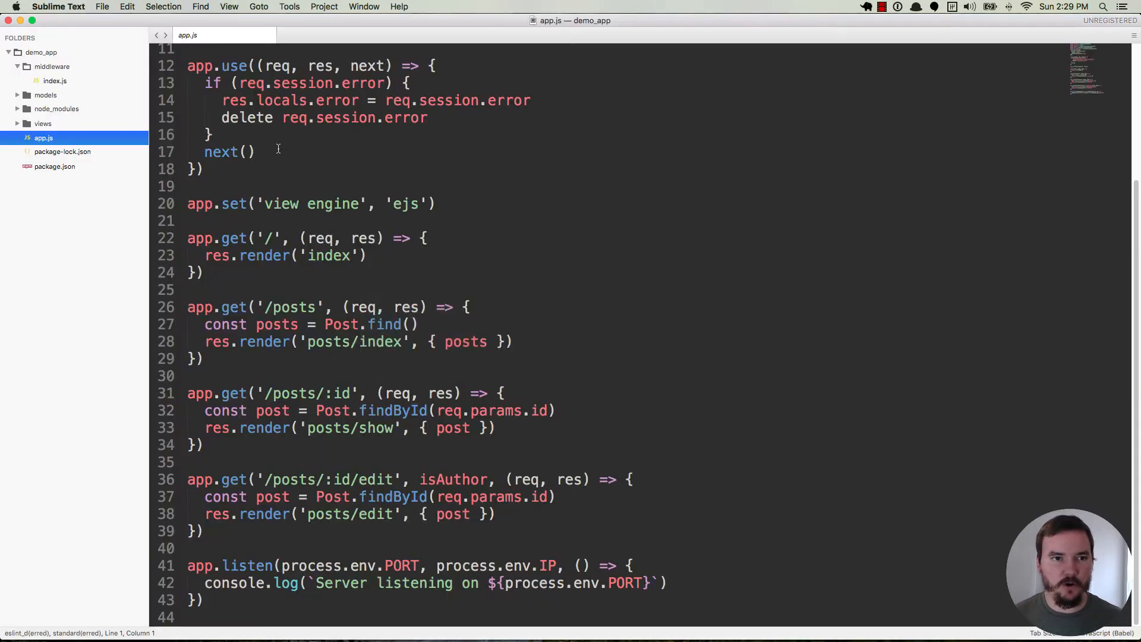
{"action": "scroll", "scroll_direction": "up", "scroll_amount": 3}
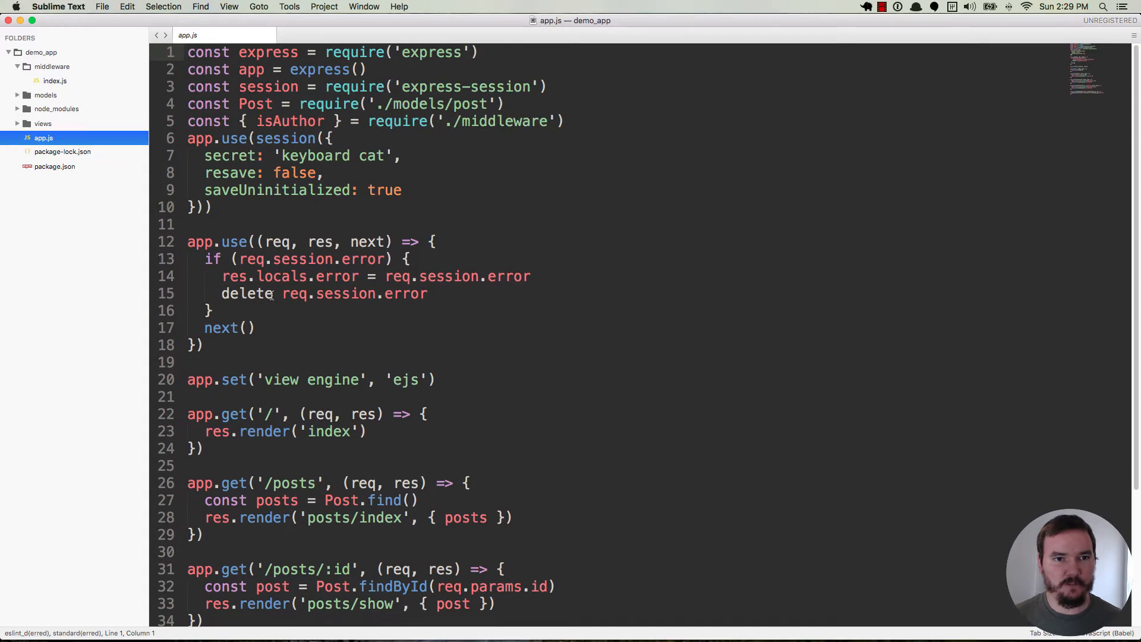
{"action": "scroll", "scroll_direction": "down", "scroll_amount": 3}
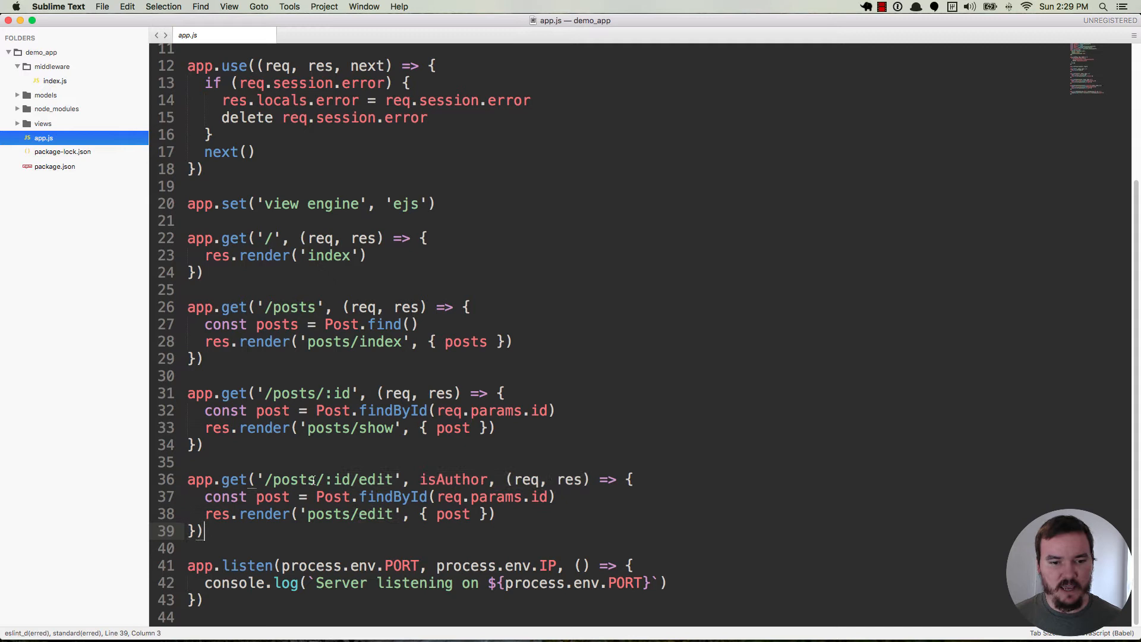
{"action": "double_click", "coordinate": [452, 479]}
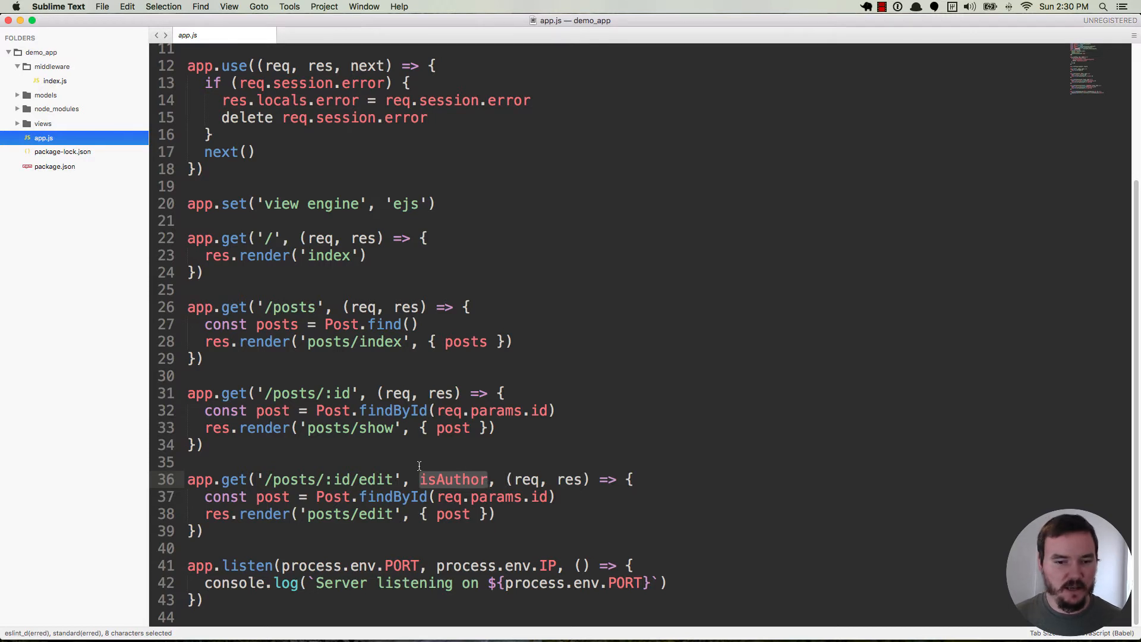
Step: Read isAuthor in middleware/index.js, highlighting post.author._id and currentUser._id in its check
{"action": "left_click", "coordinate": [54, 80]}
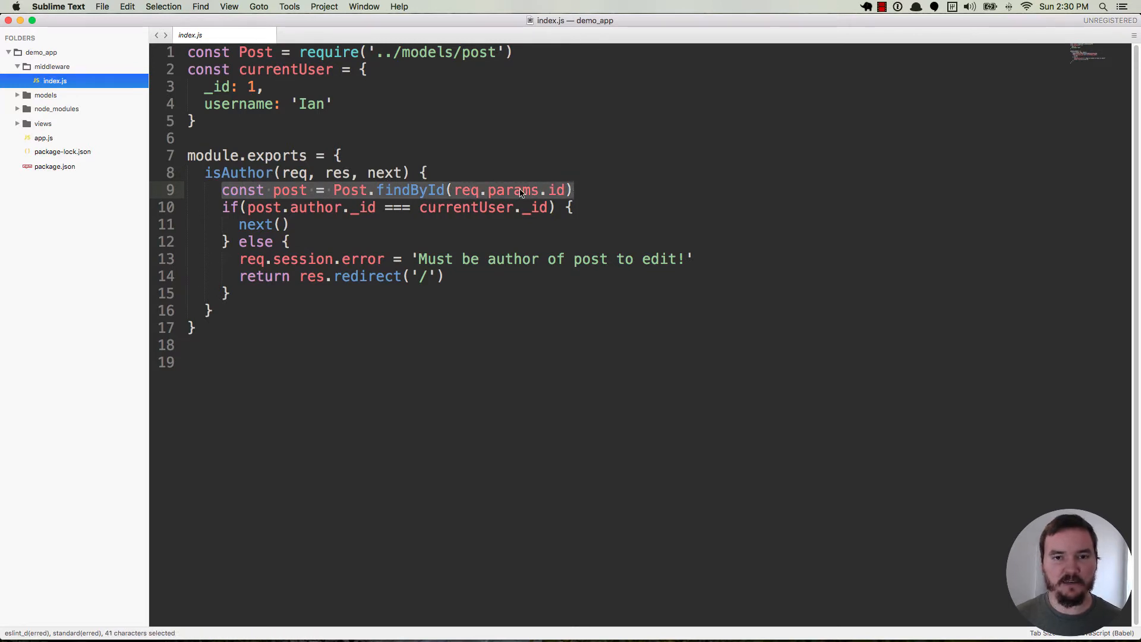
{"action": "mouse_move", "coordinate": [250, 215]}
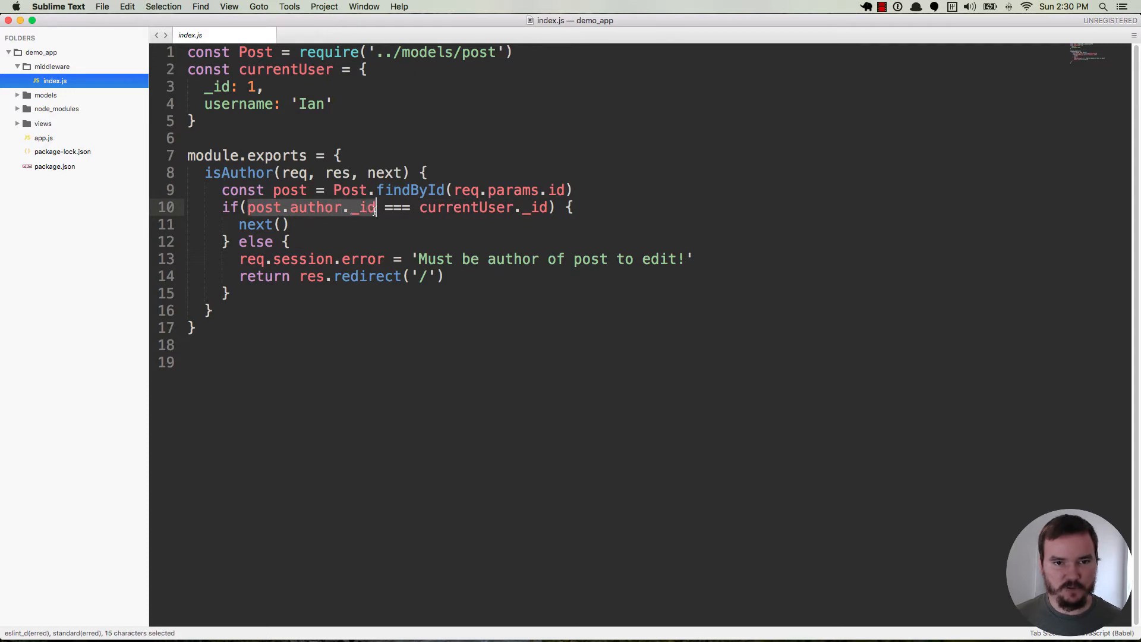
{"action": "double_click", "coordinate": [443, 207]}
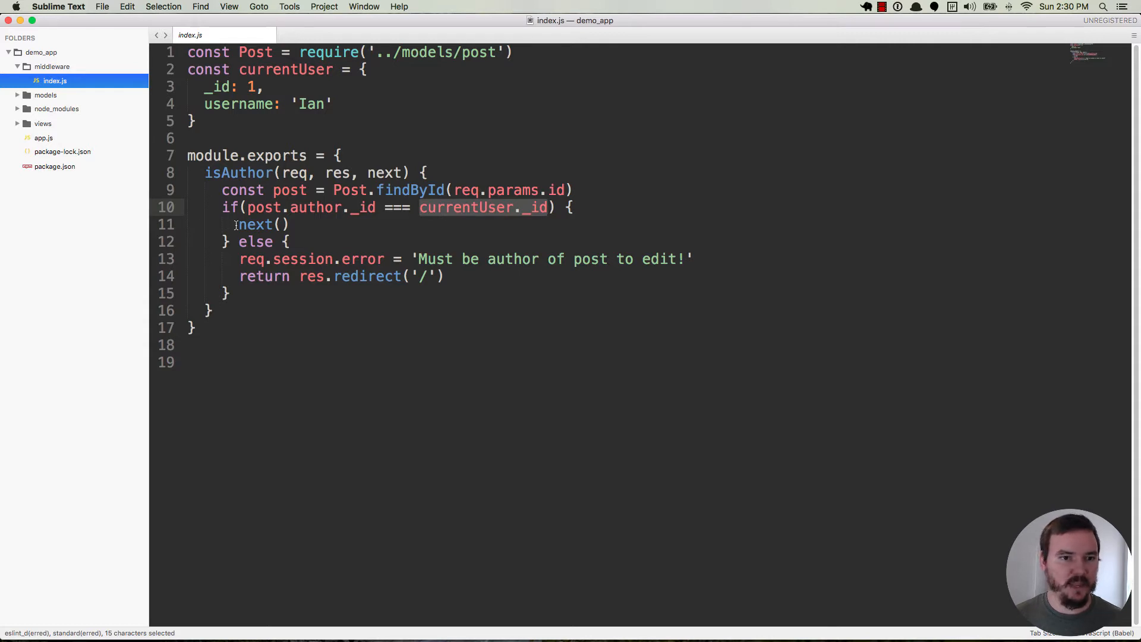
{"action": "double_click", "coordinate": [254, 224]}
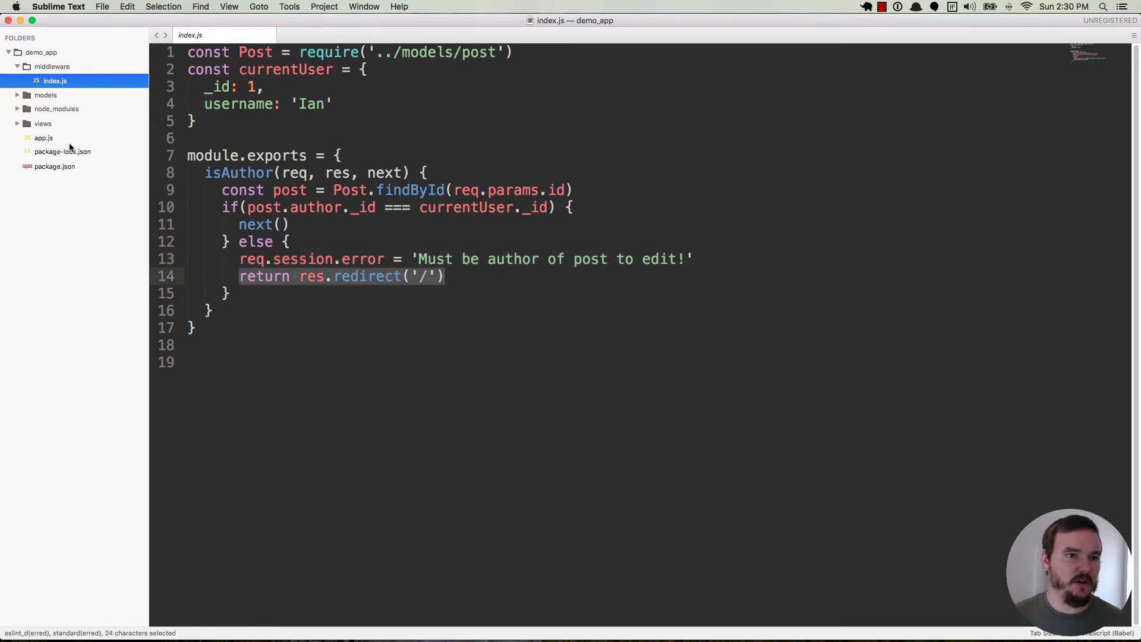
Step: Review the isAuthor-guarded edit route in app.js and its handler that refetches the post
{"action": "left_click", "coordinate": [44, 138]}
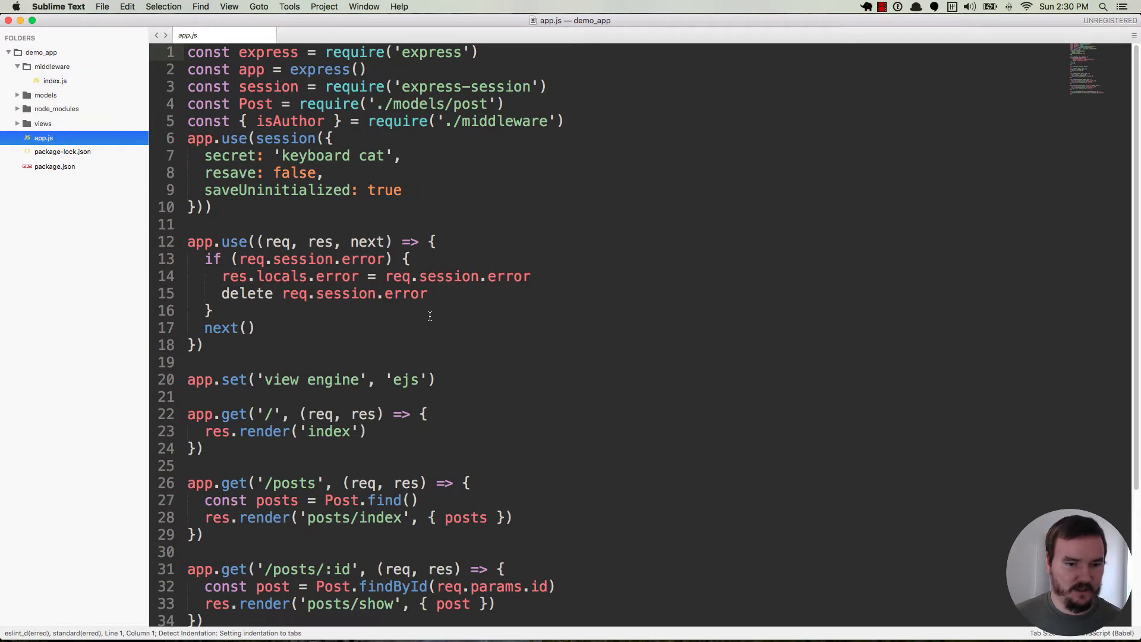
{"action": "scroll", "scroll_direction": "down", "scroll_amount": 3}
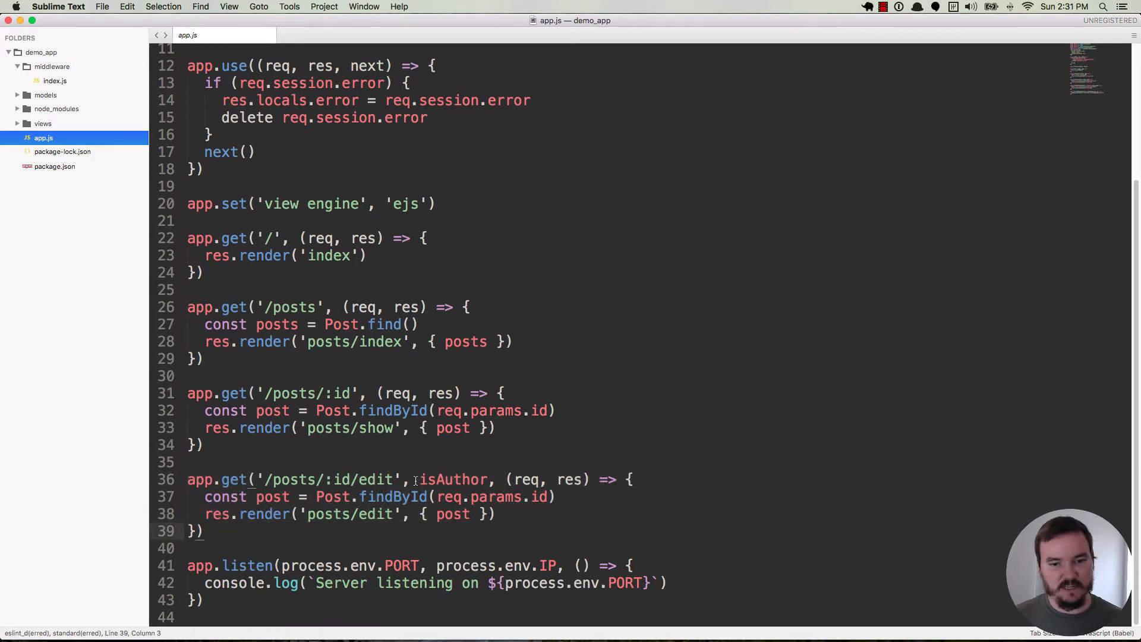
{"action": "double_click", "coordinate": [453, 479]}
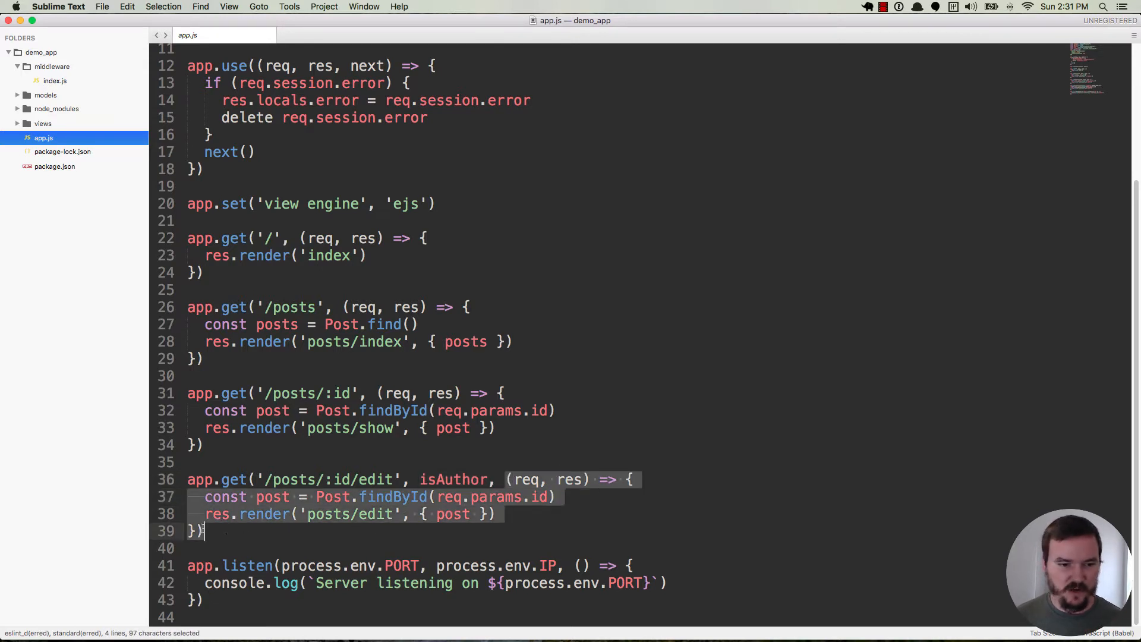
{"action": "left_click", "coordinate": [206, 497]}
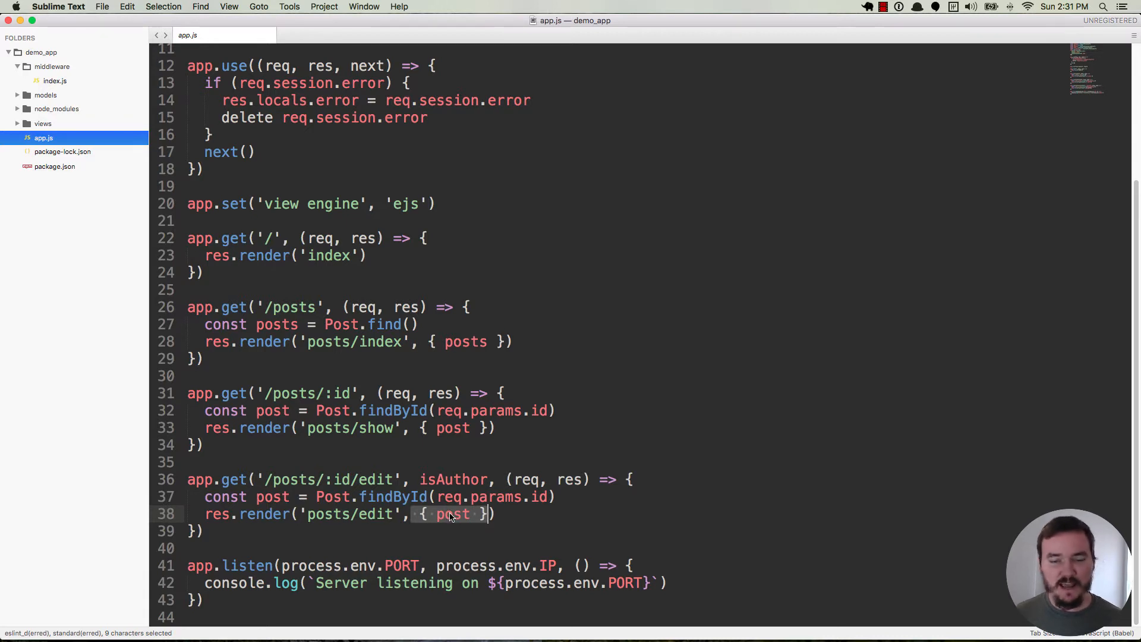
{"action": "mouse_move", "coordinate": [62, 160]}
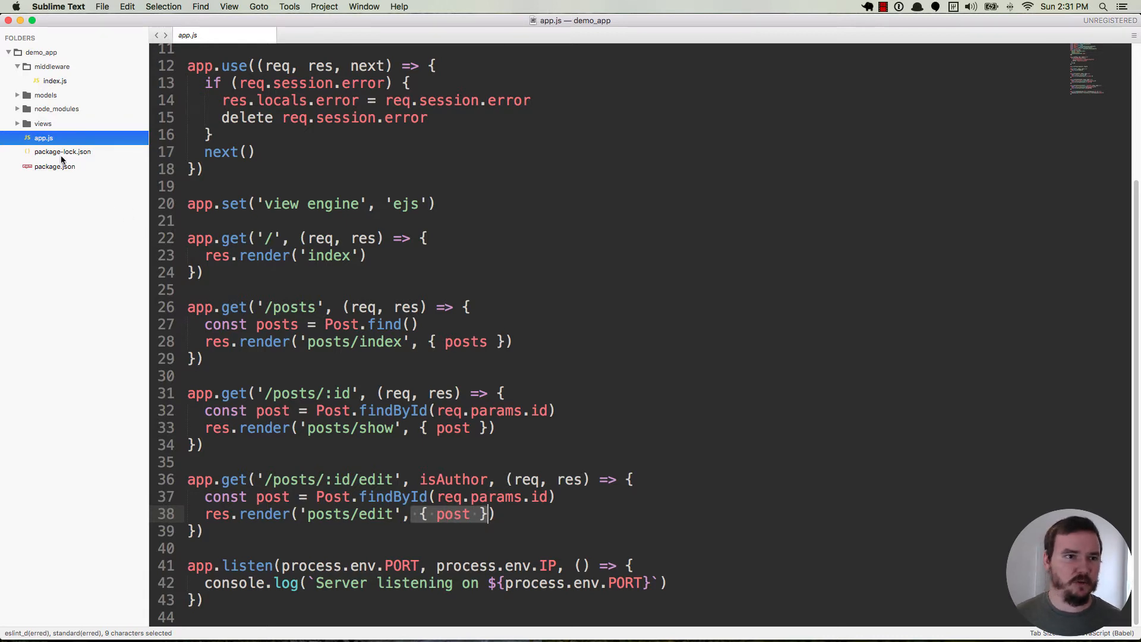
{"action": "left_click", "coordinate": [42, 123]}
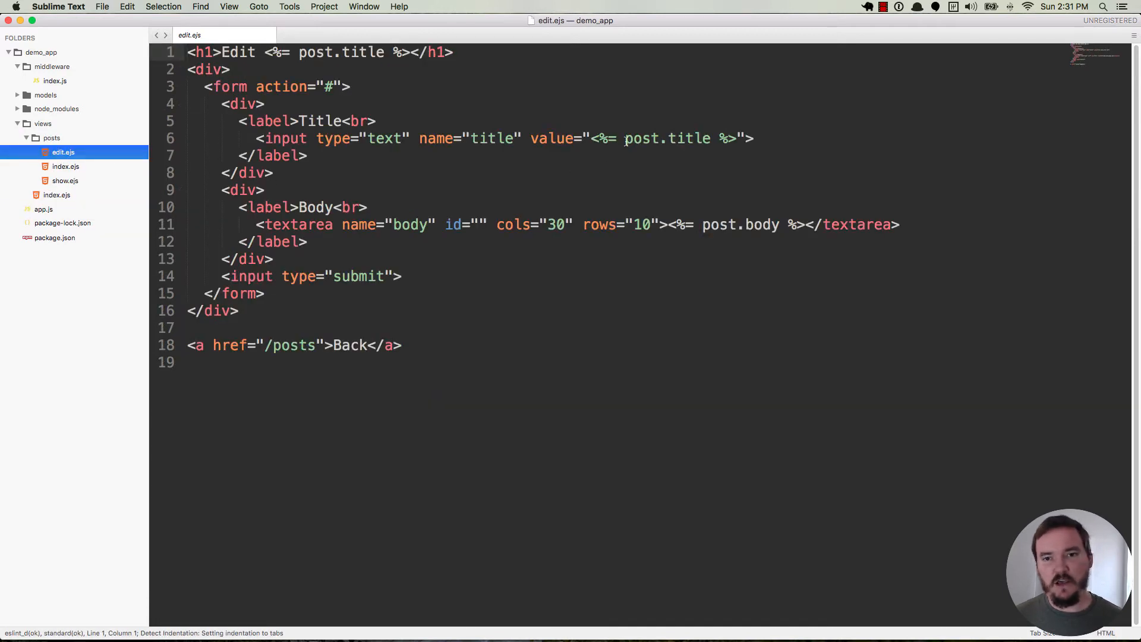
{"action": "double_click", "coordinate": [740, 224]}
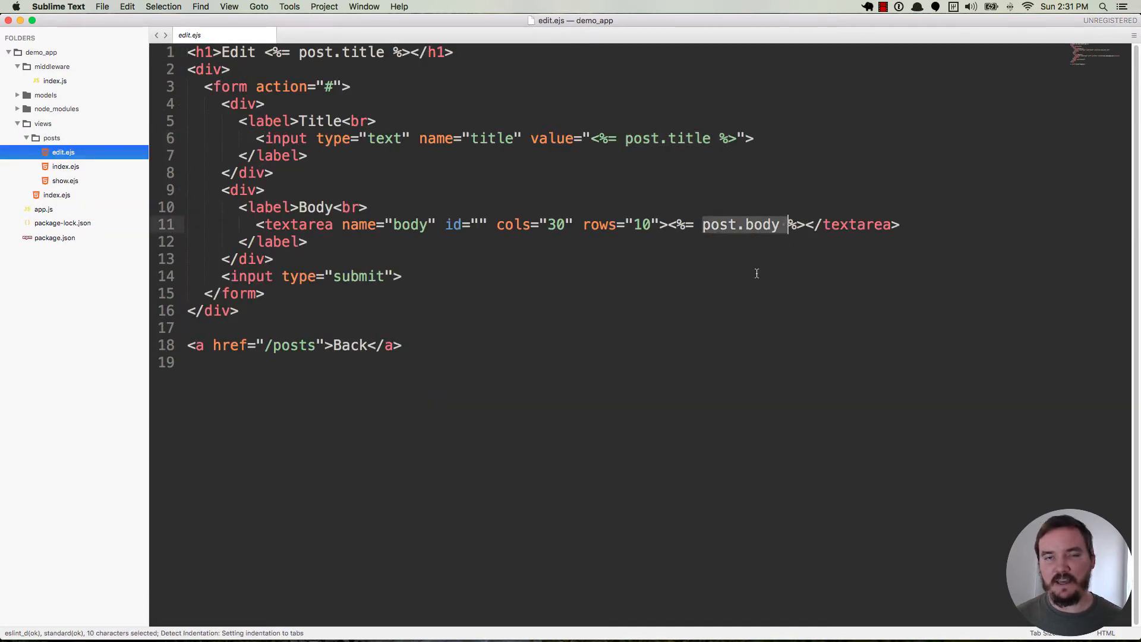
{"action": "mouse_move", "coordinate": [583, 270]}
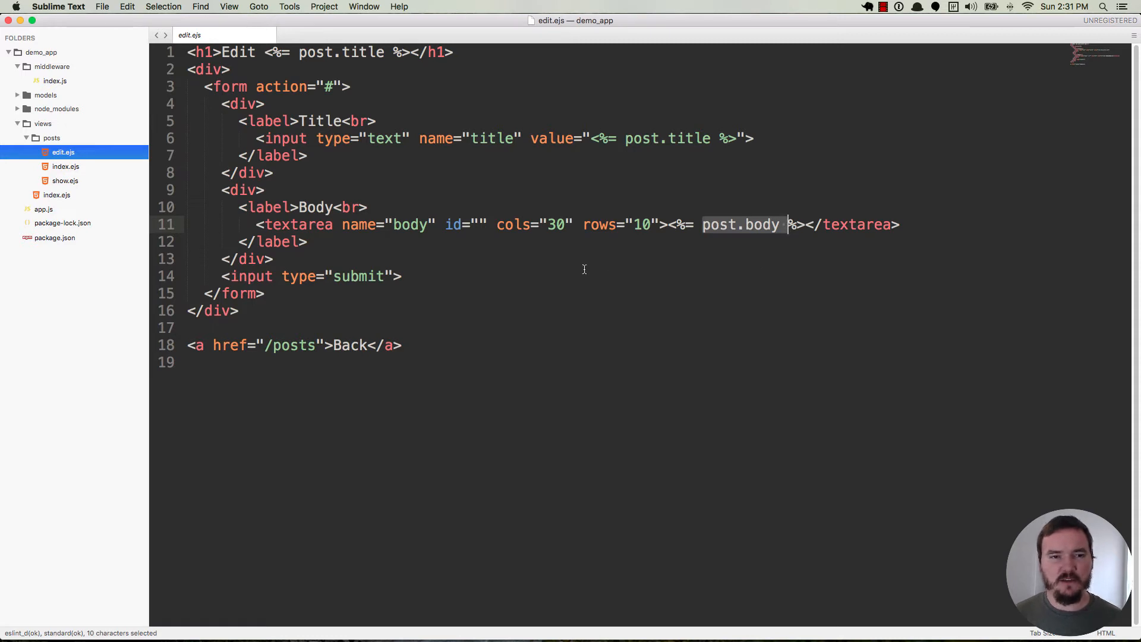
{"action": "left_click", "coordinate": [43, 209]}
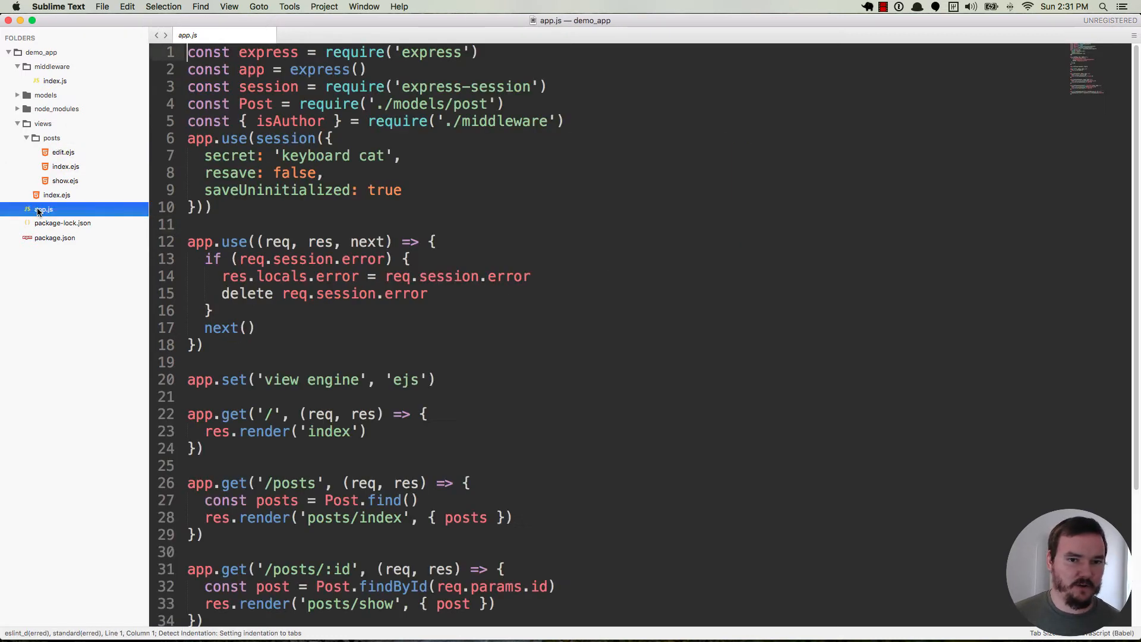
{"action": "left_click", "coordinate": [54, 81]}
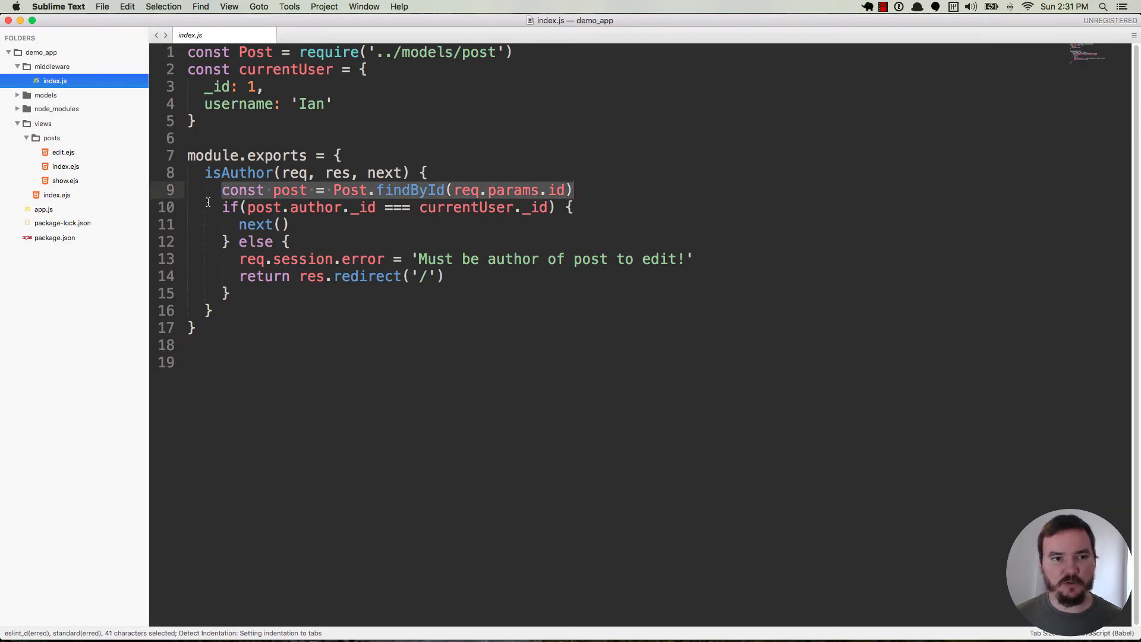
{"action": "left_click", "coordinate": [290, 224]}
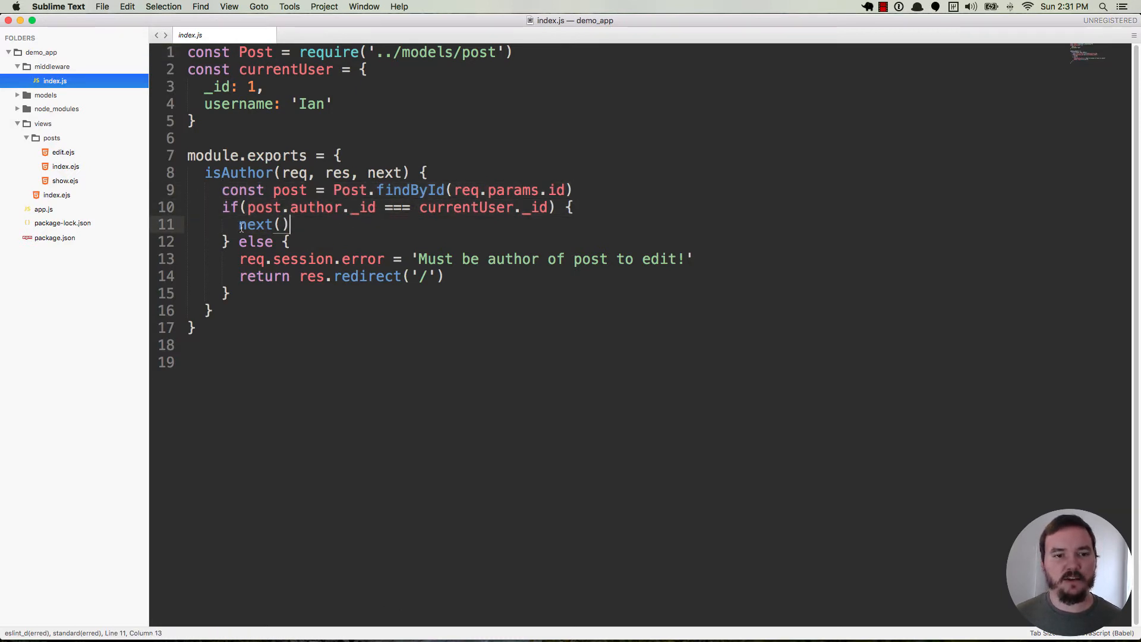
{"action": "double_click", "coordinate": [255, 225]}
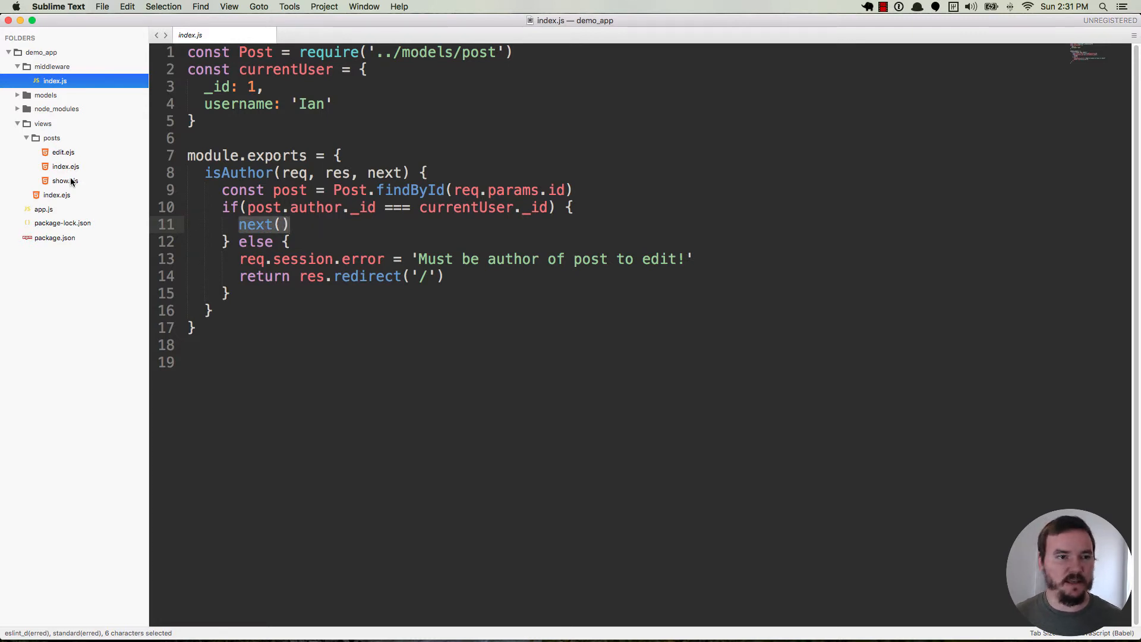
{"action": "left_click", "coordinate": [43, 209]}
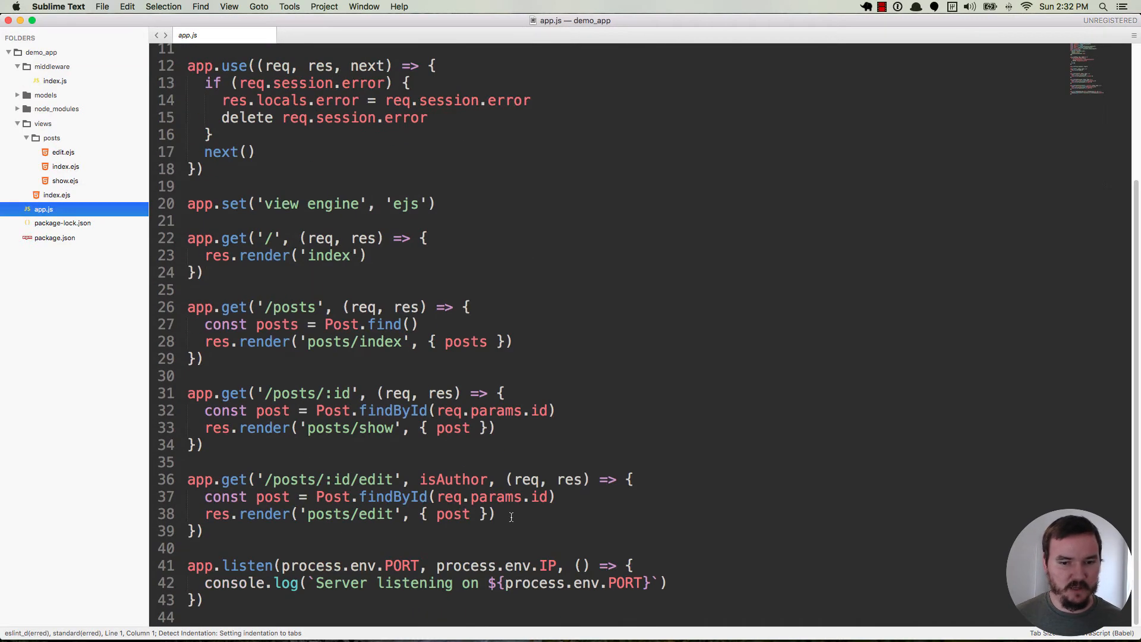
{"action": "left_click", "coordinate": [196, 497]}
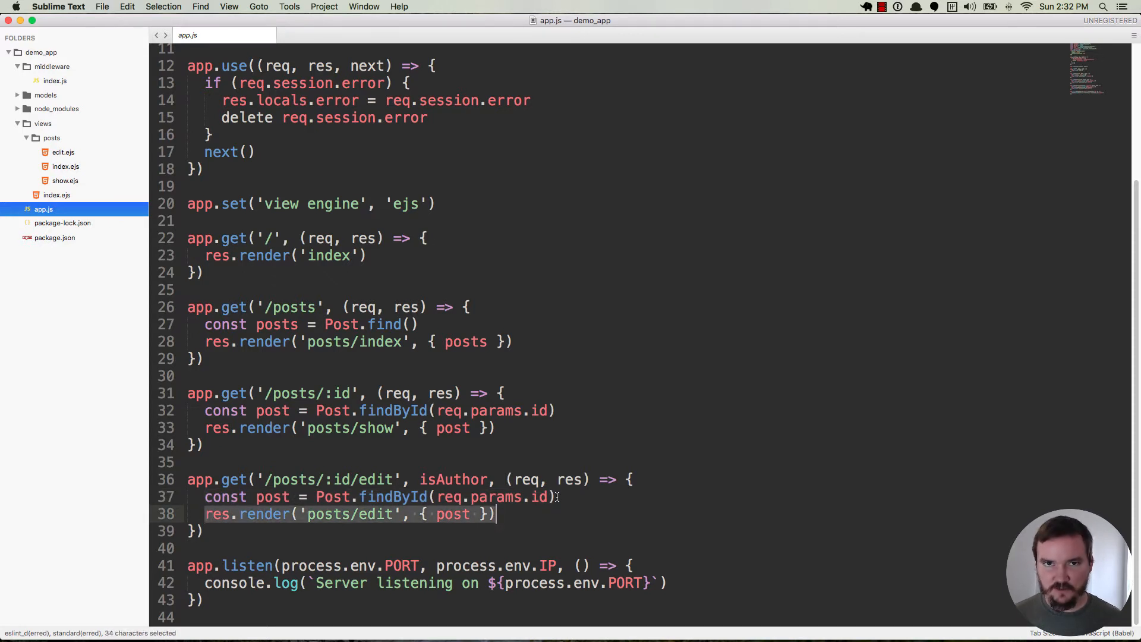
{"action": "left_click", "coordinate": [233, 496]}
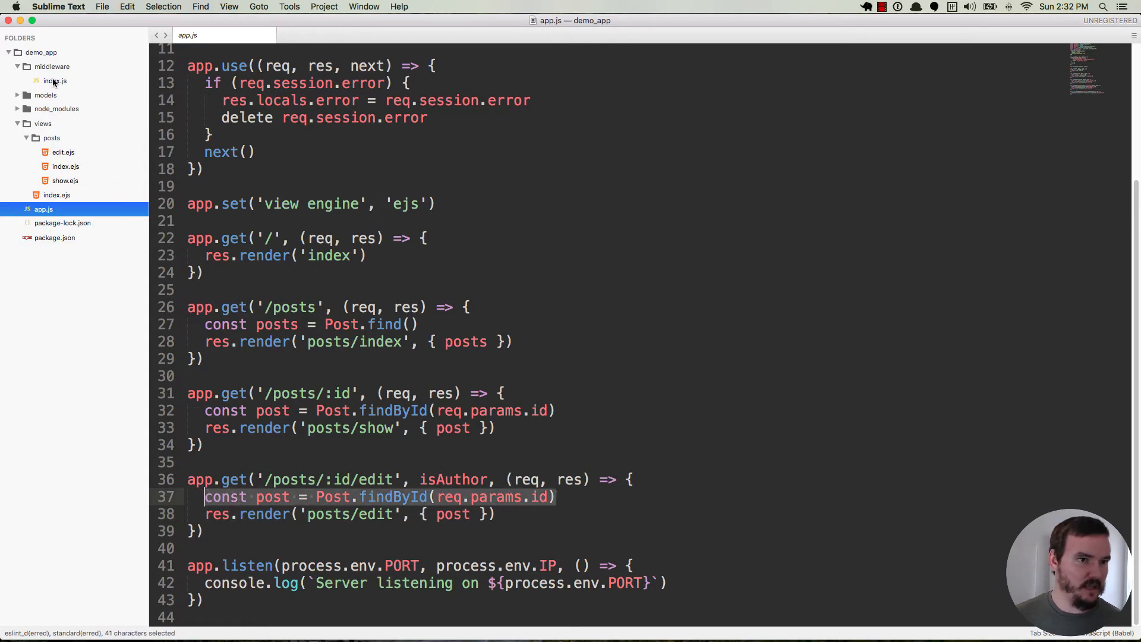
{"action": "left_click", "coordinate": [55, 81]}
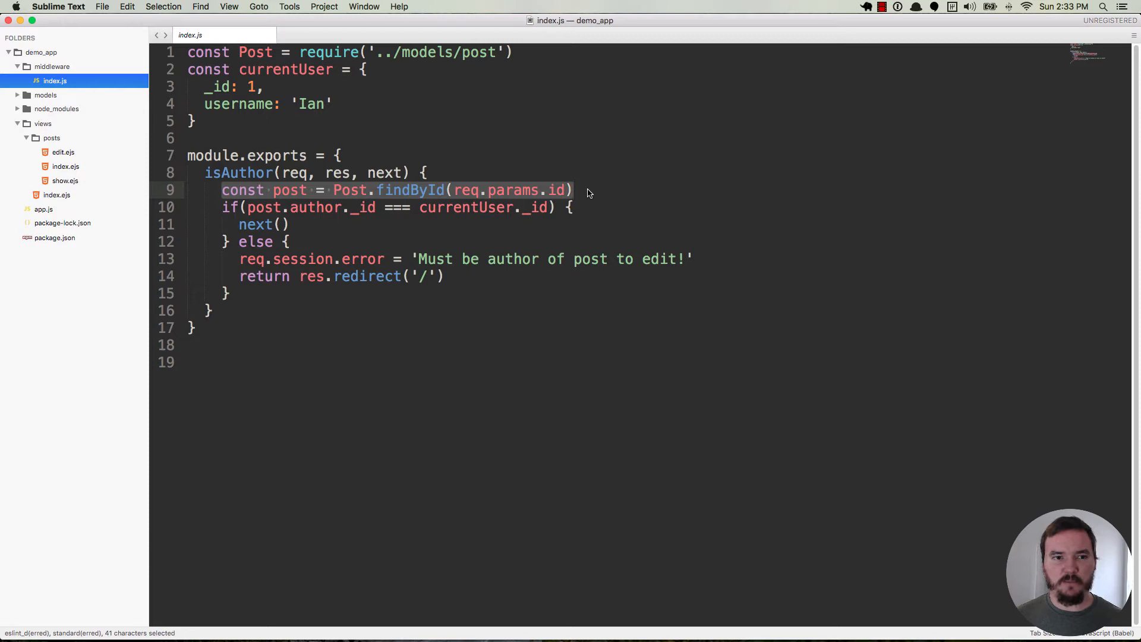
{"action": "mouse_move", "coordinate": [346, 215]}
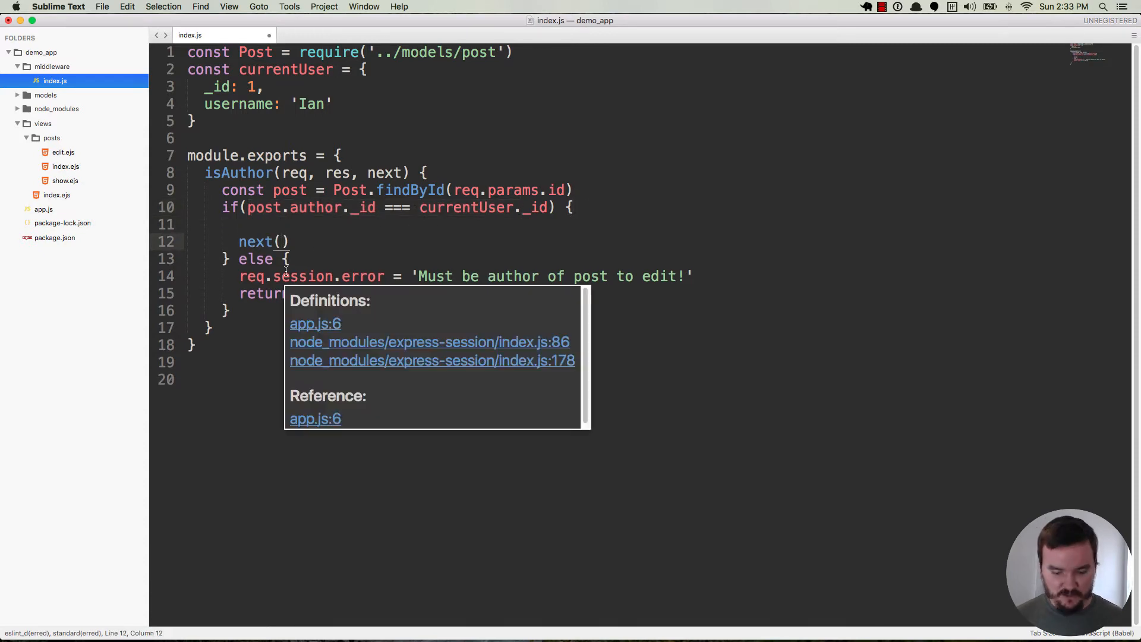
Step: Add res.locals.post = post; above next() in isAuthor and save, then return to app.js
{"action": "type", "text": "post"}
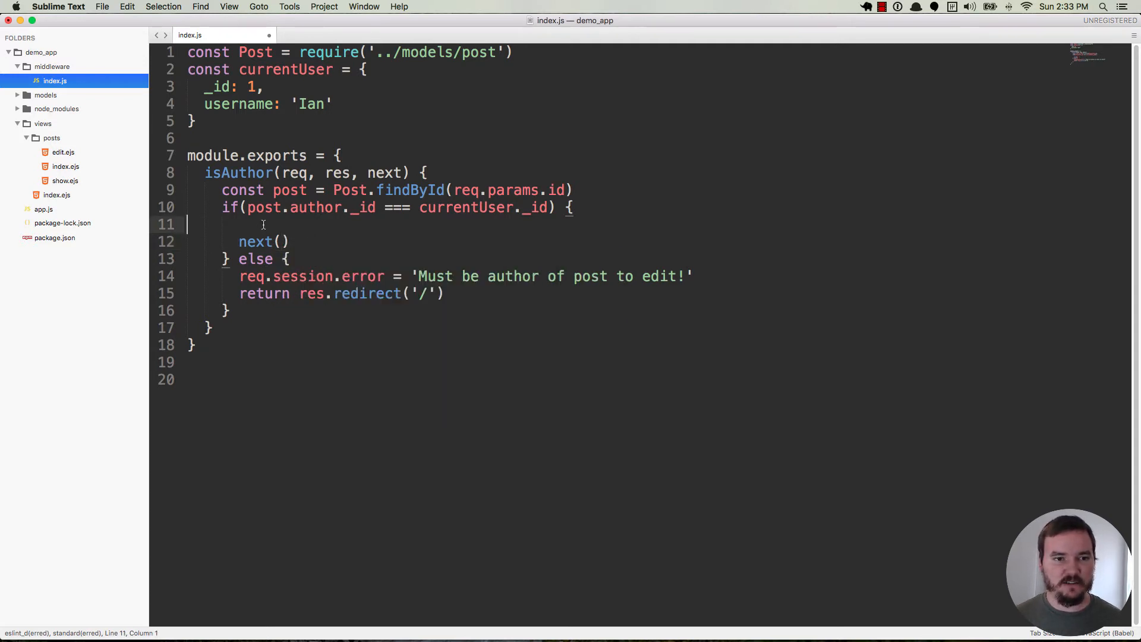
{"action": "type", "text": "res"}
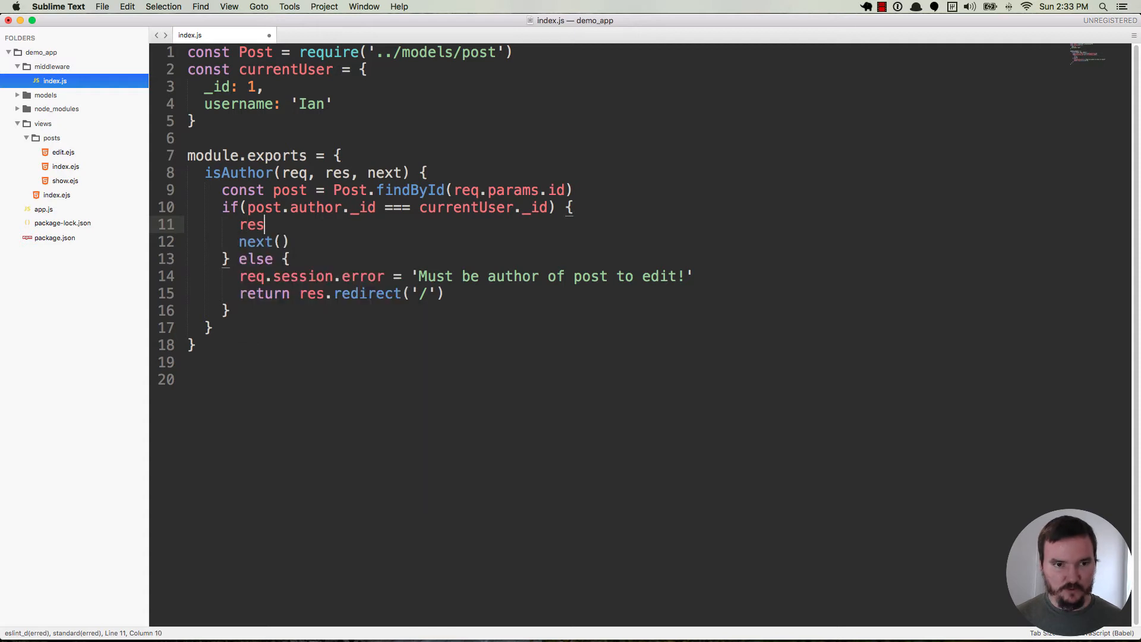
{"action": "type", "text": ".locals.post ="}
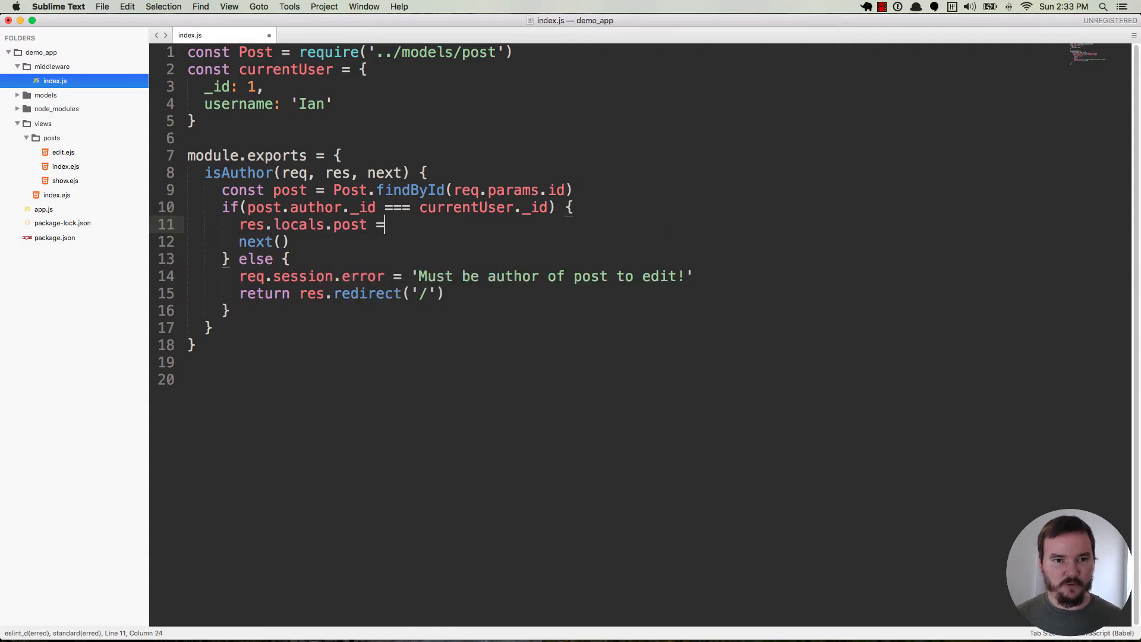
{"action": "type", "text": "post;"}
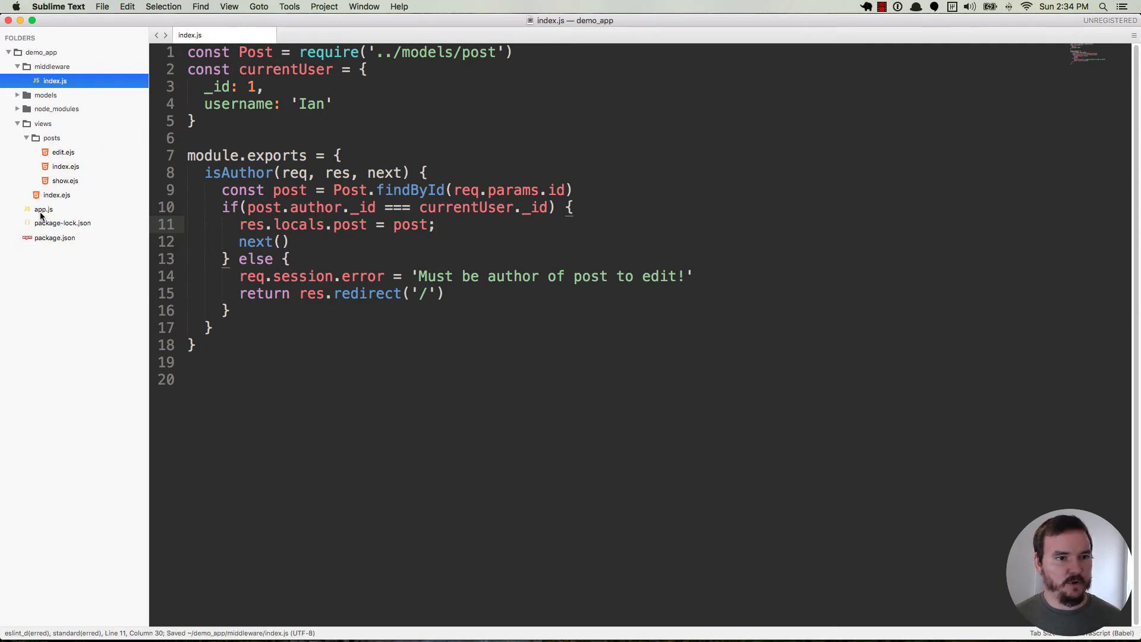
{"action": "left_click", "coordinate": [42, 209]}
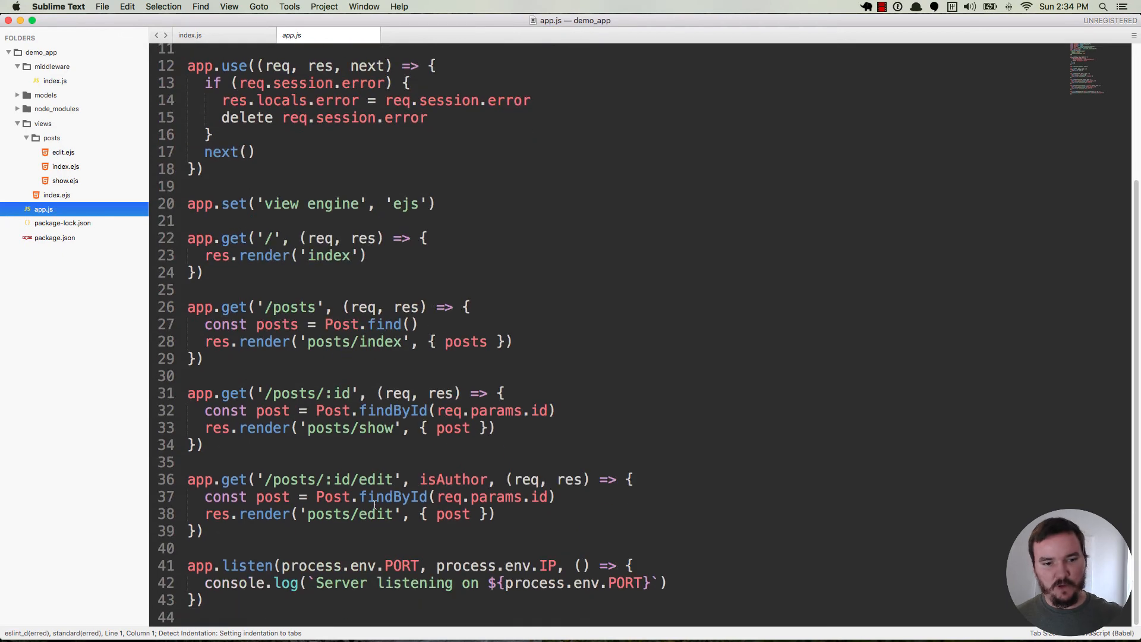
Step: Remove the findById lookup and { post } argument so the edit route just renders posts/edit, and save
{"action": "double_click", "coordinate": [452, 479]}
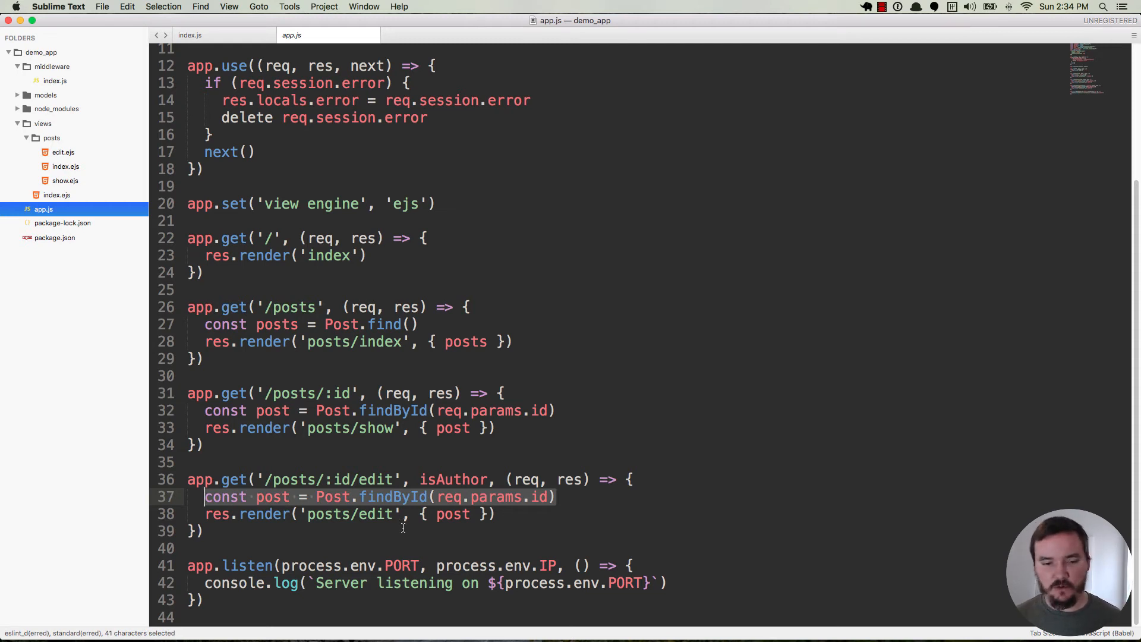
{"action": "left_click", "coordinate": [229, 497]}
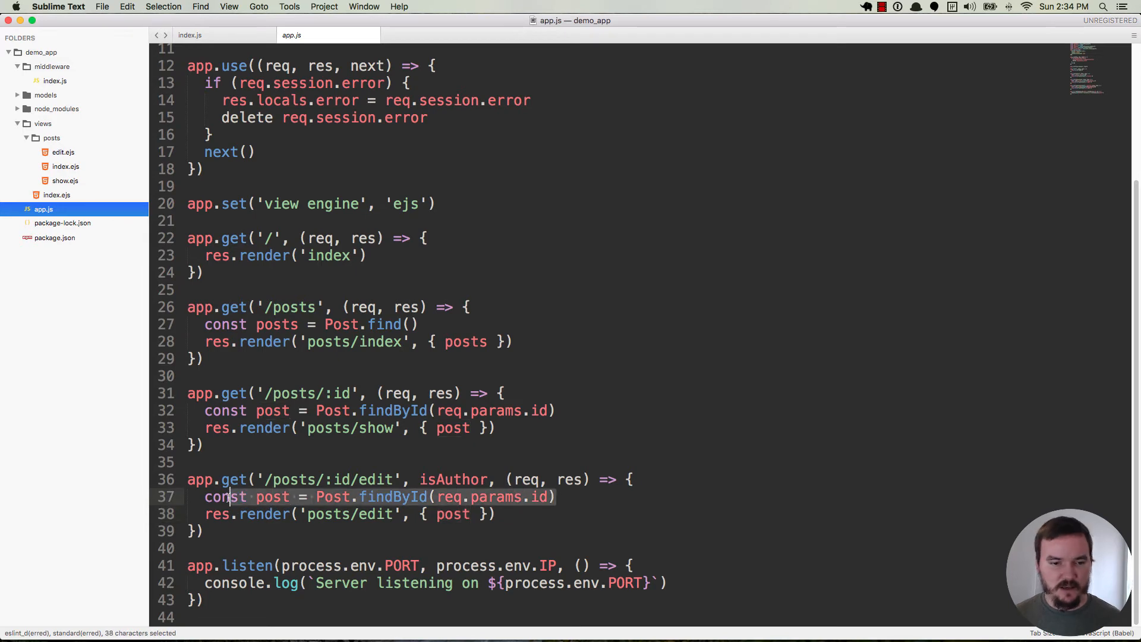
{"action": "type", "text": "const {post} ="}
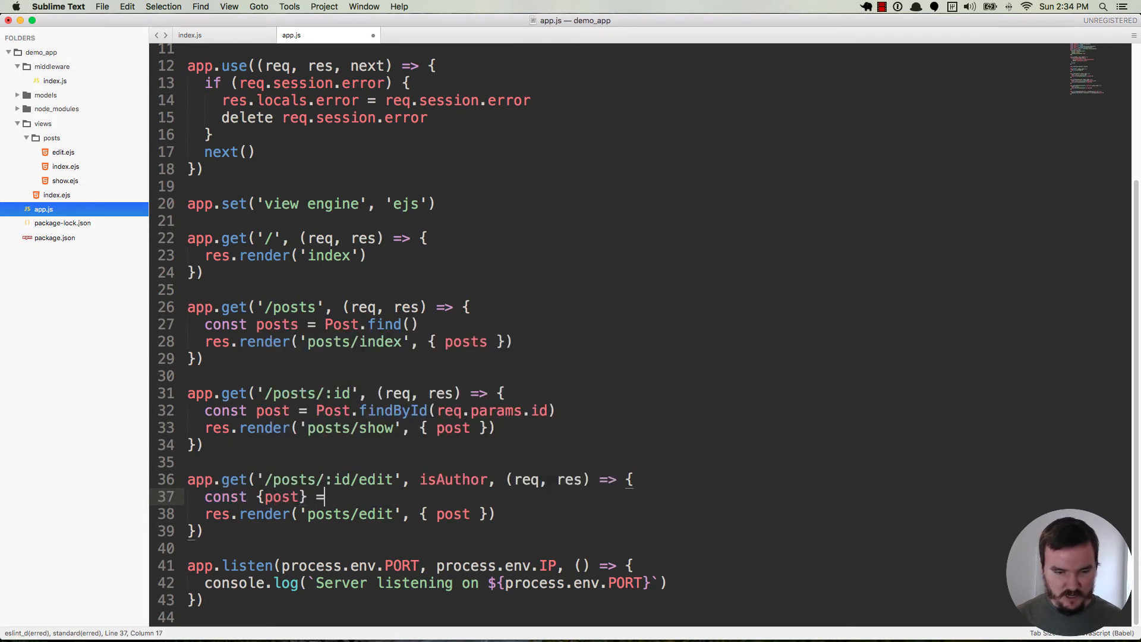
{"action": "type", "text": "res.locals"}
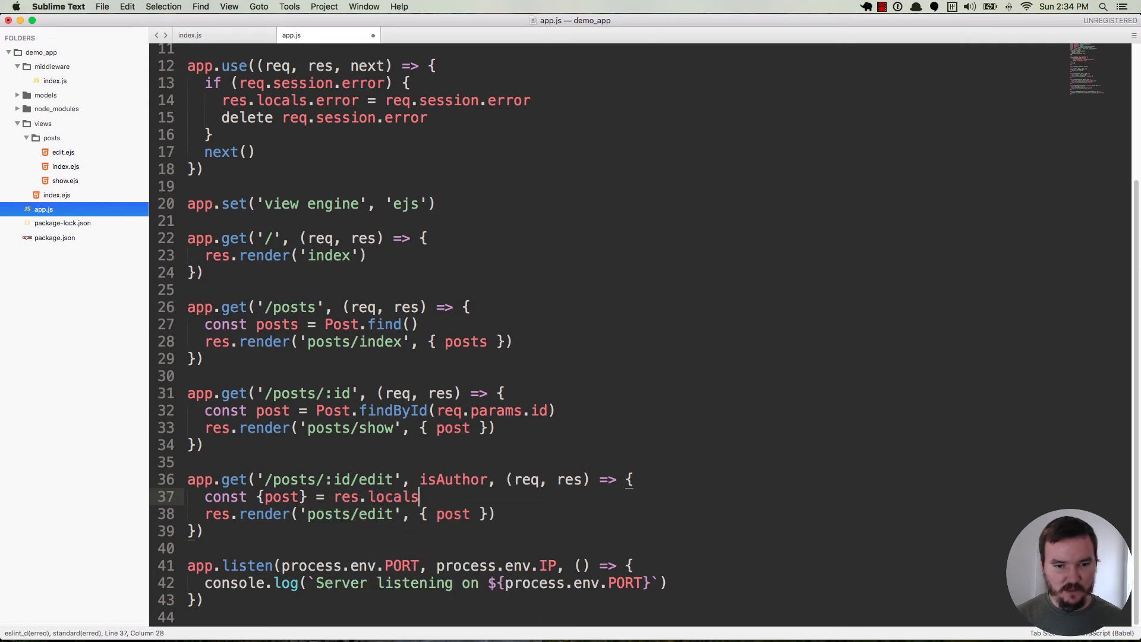
{"action": "double_click", "coordinate": [280, 496]}
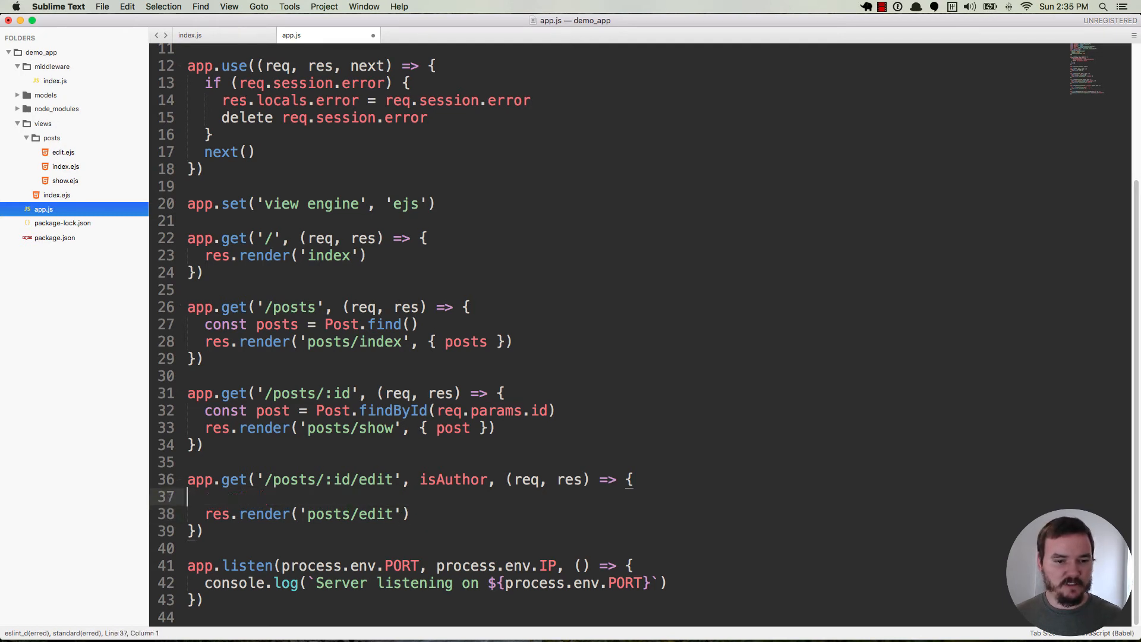
{"action": "key", "text": "backspace"}
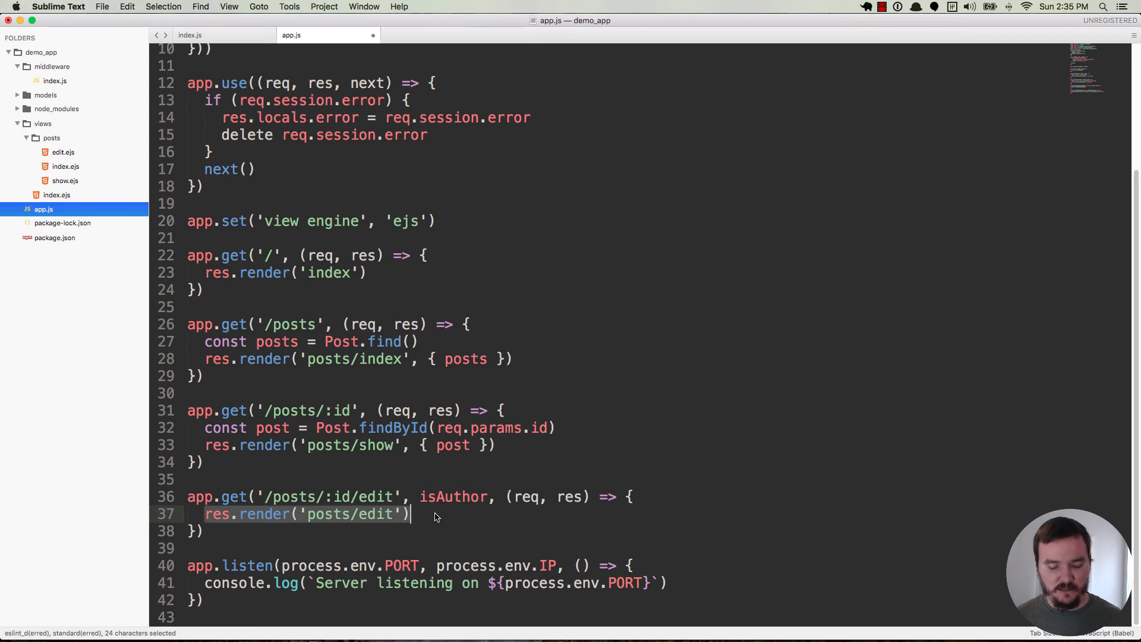
{"action": "left_click", "coordinate": [189, 34]}
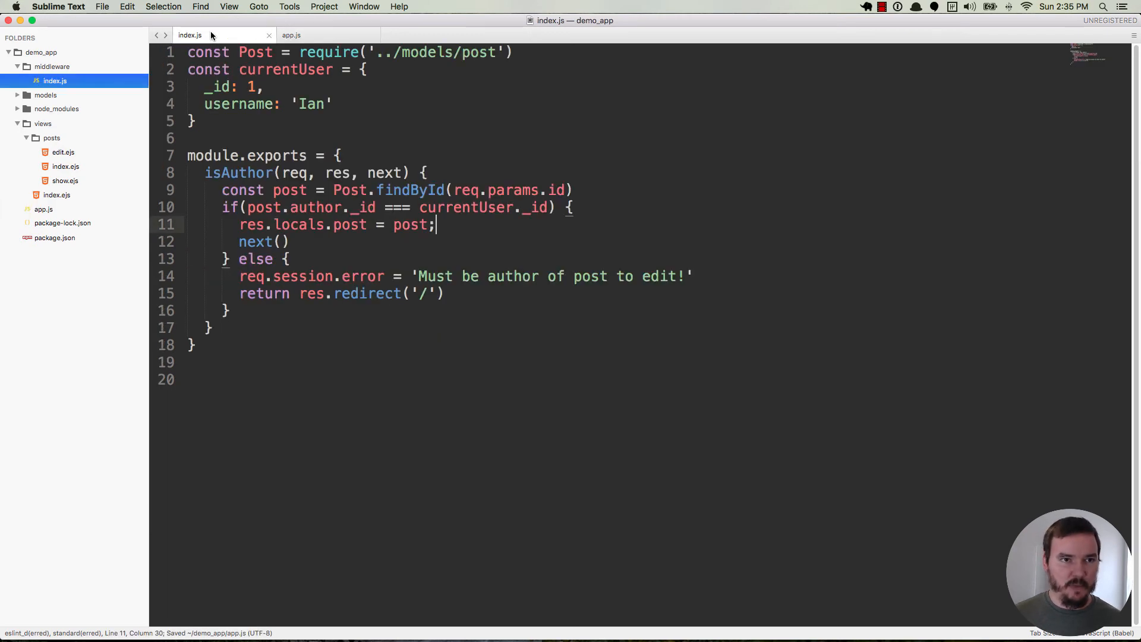
{"action": "mouse_move", "coordinate": [362, 225]}
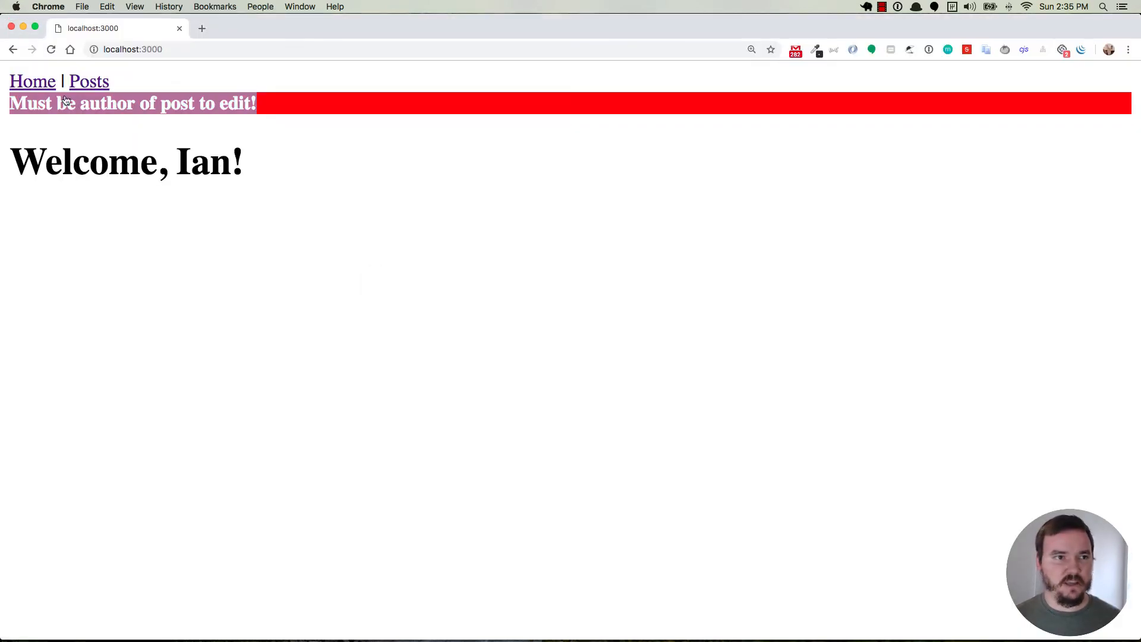
Step: Open Hello world's edit form and check its heading, title and body are prefilled
{"action": "left_click", "coordinate": [88, 81]}
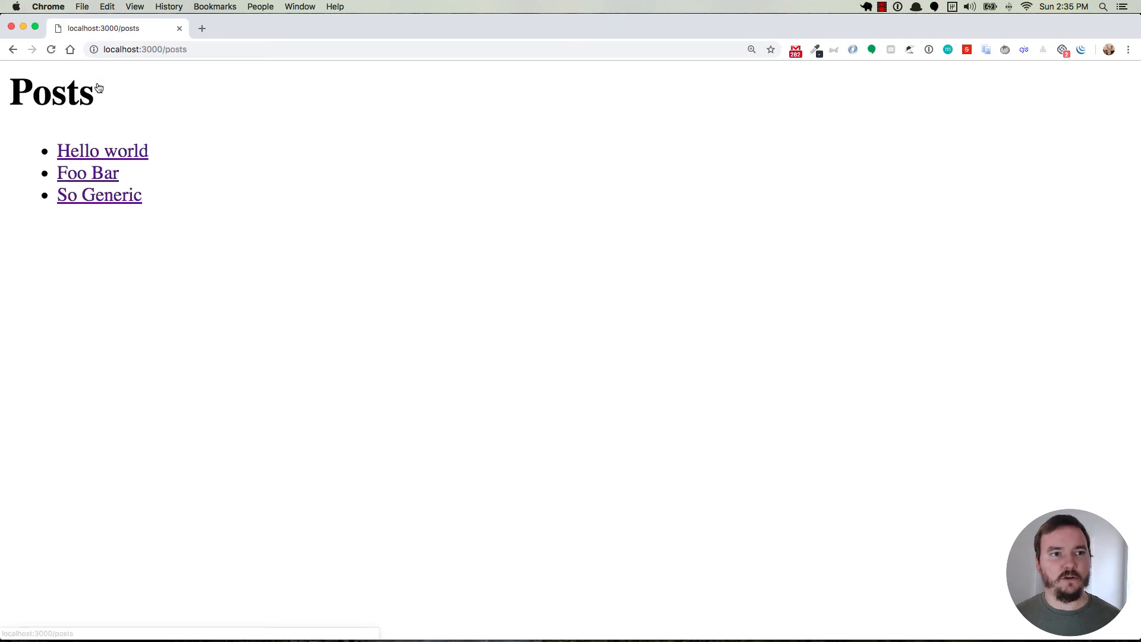
{"action": "mouse_move", "coordinate": [102, 151]}
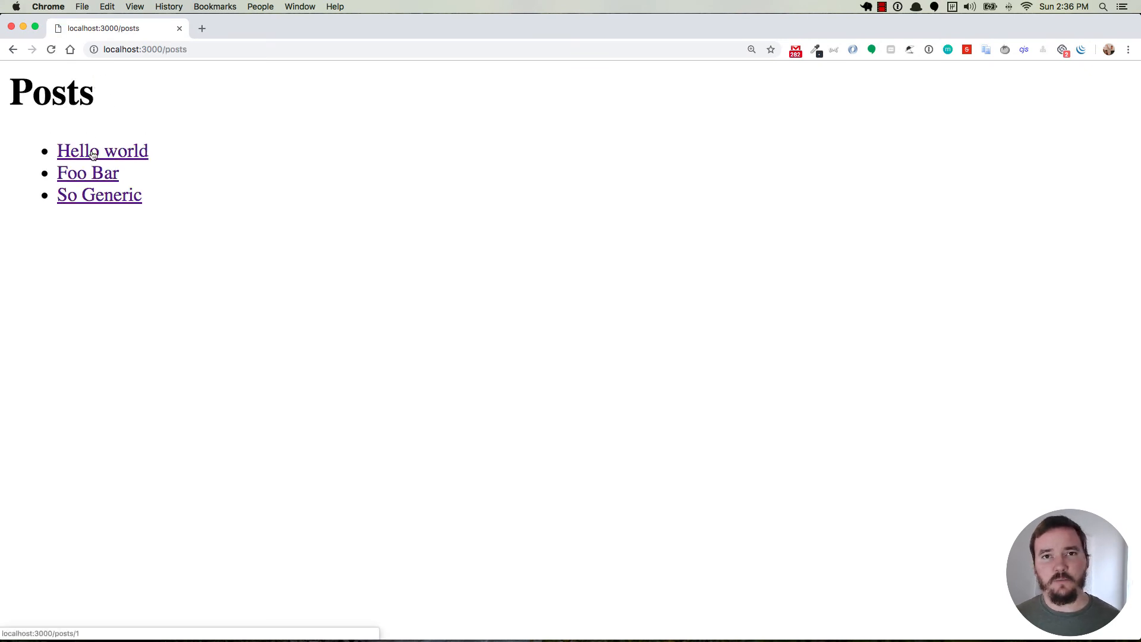
{"action": "left_click", "coordinate": [102, 151]}
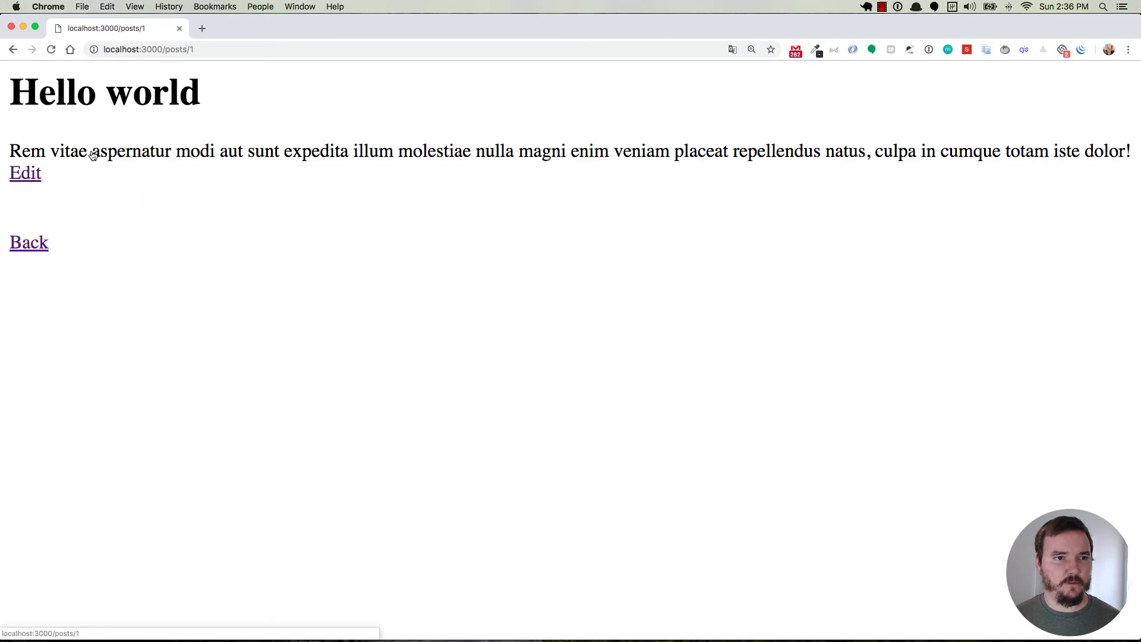
{"action": "left_click", "coordinate": [23, 173]}
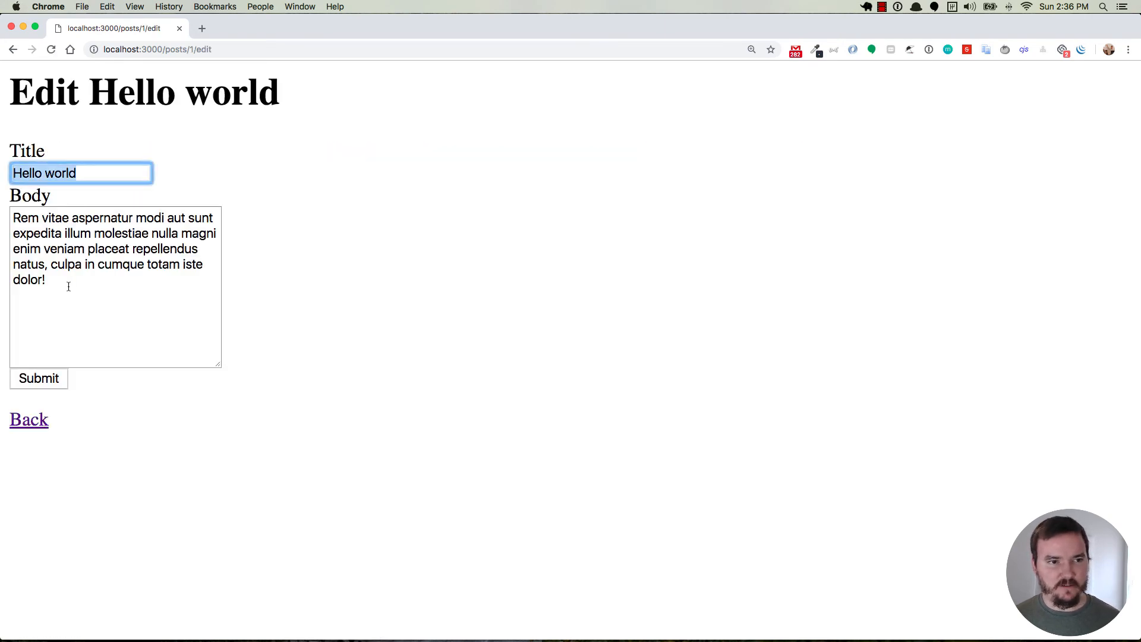
{"action": "double_click", "coordinate": [183, 91]}
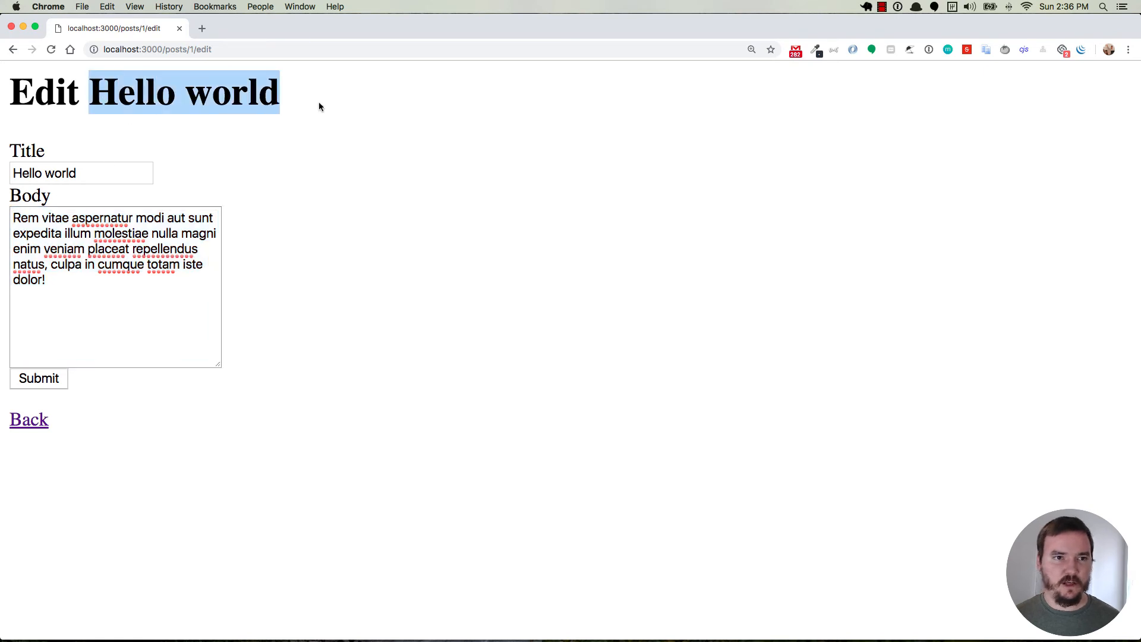
{"action": "triple_click", "coordinate": [81, 173]}
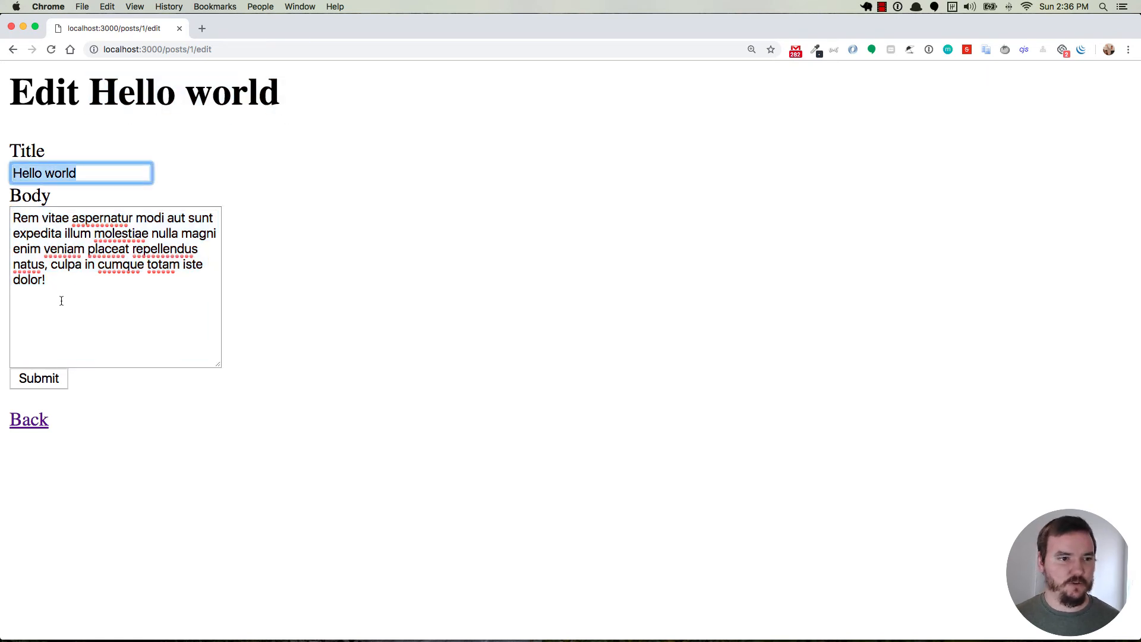
{"action": "left_click", "coordinate": [114, 287]}
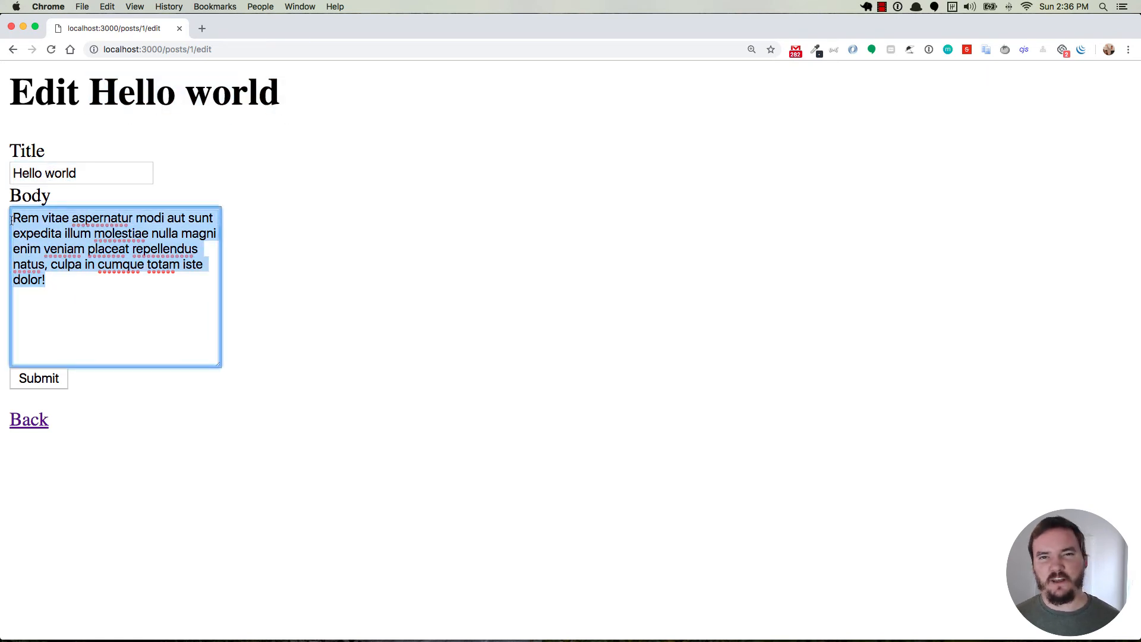
Step: Try editing the Foo Bar post and get redirected home with the 'Must be author' error
{"action": "left_click", "coordinate": [28, 420]}
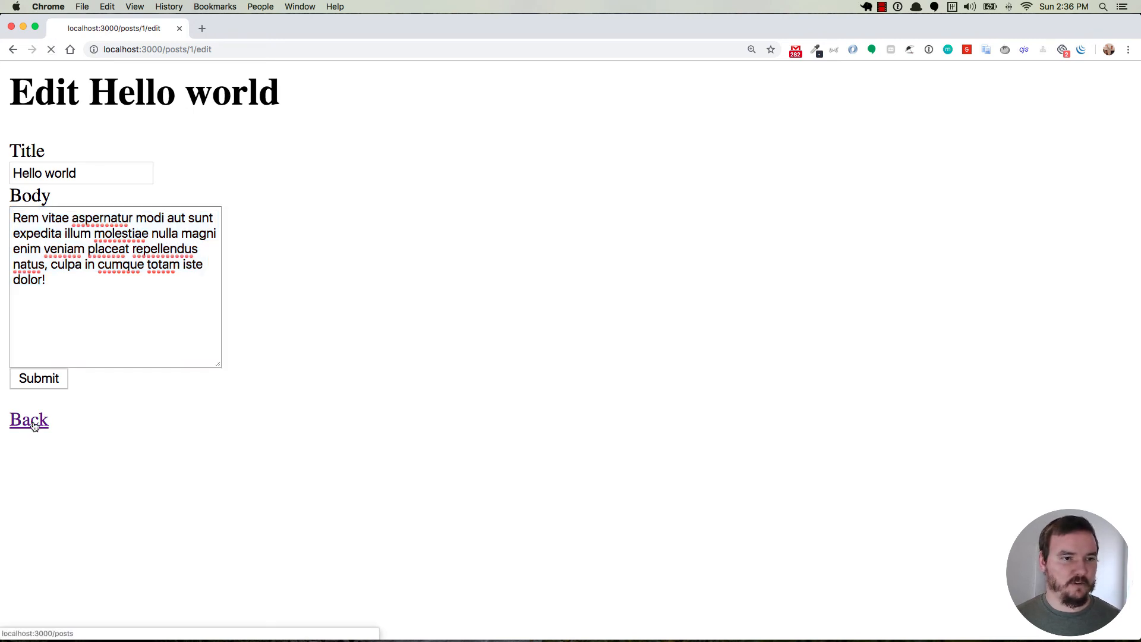
{"action": "left_click", "coordinate": [28, 420]}
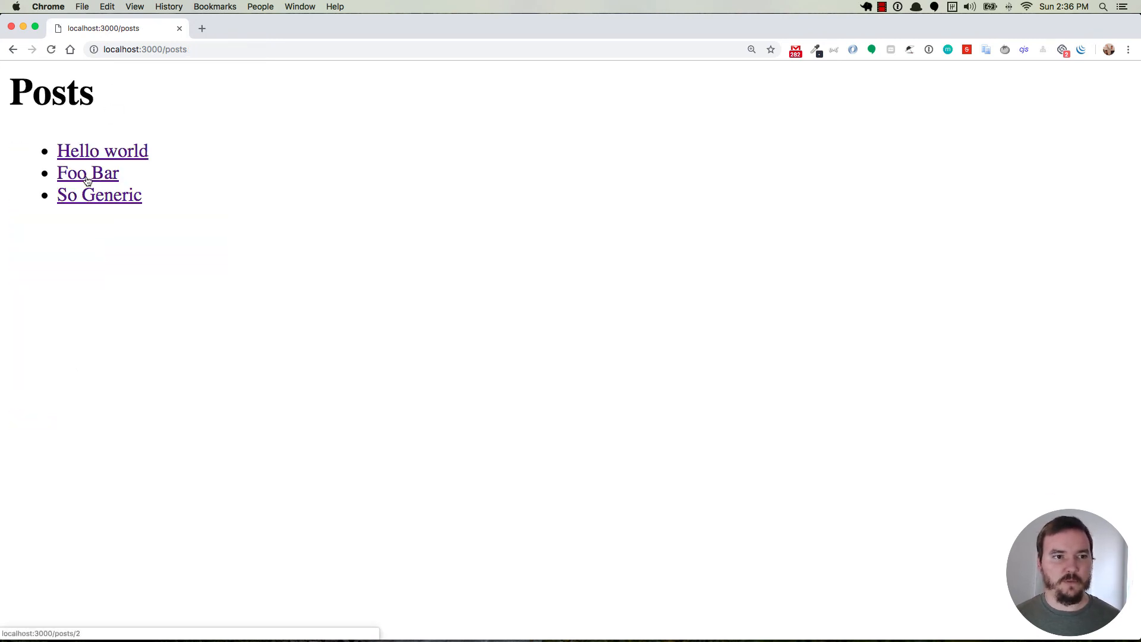
{"action": "left_click", "coordinate": [87, 173]}
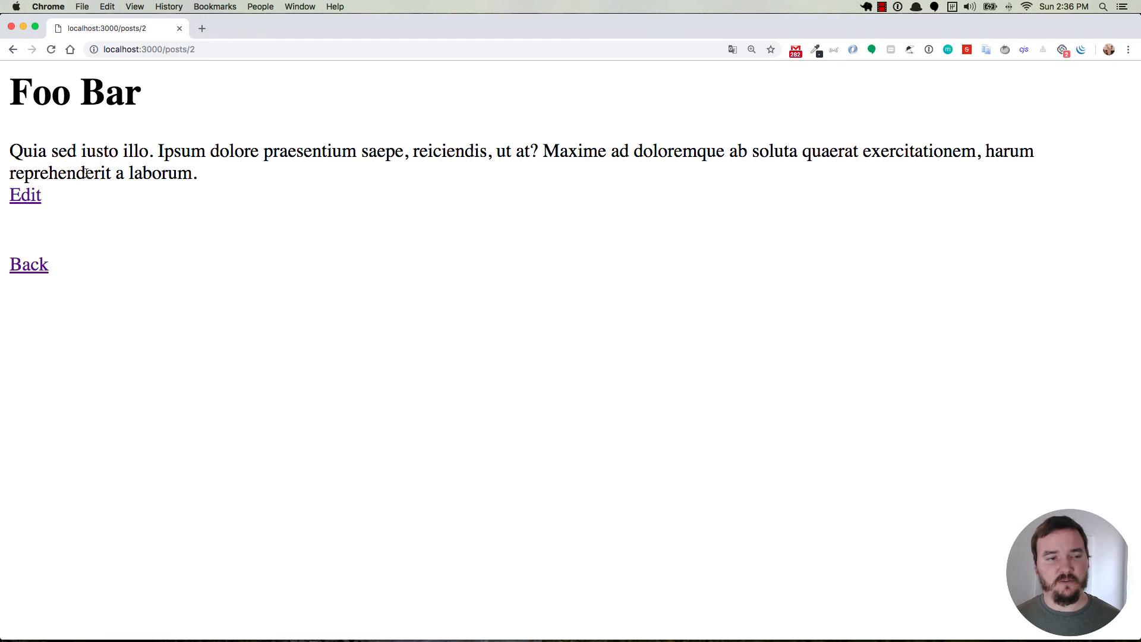
{"action": "left_click", "coordinate": [25, 195]}
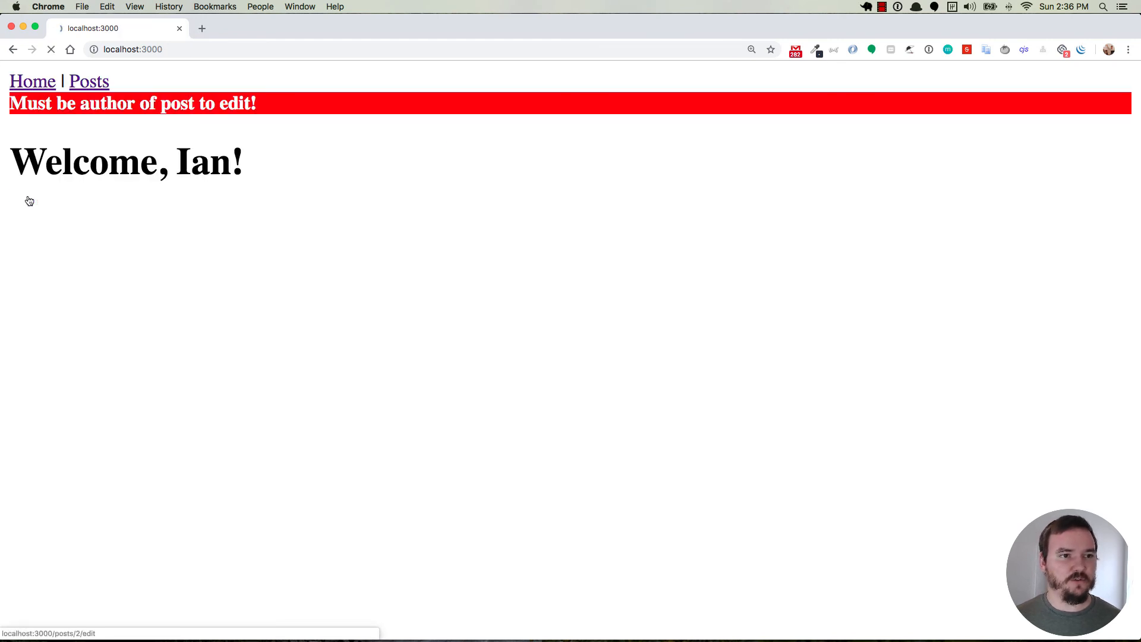